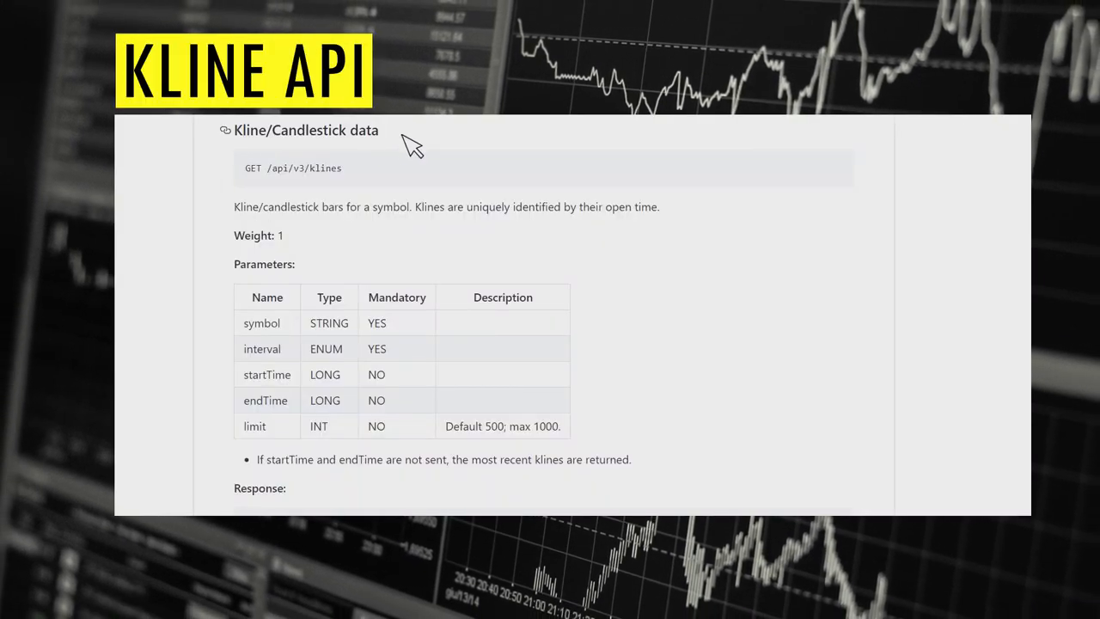
mouse_move(404, 181)
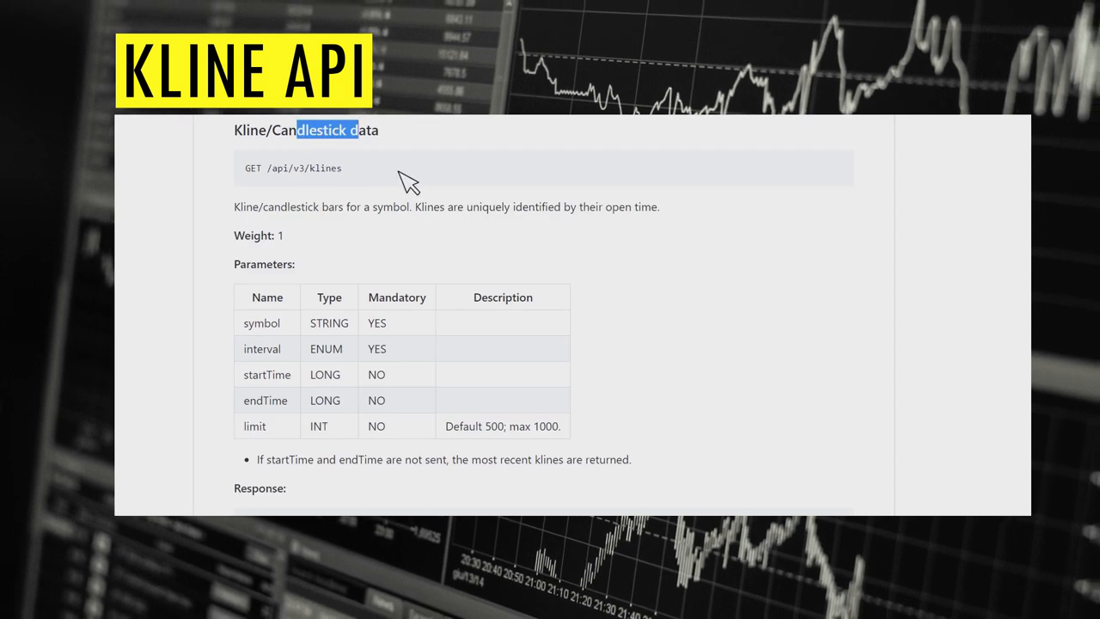
- Run npm init --y and install bottleneck, fast-csv, lodash and request
left_click(392, 260)
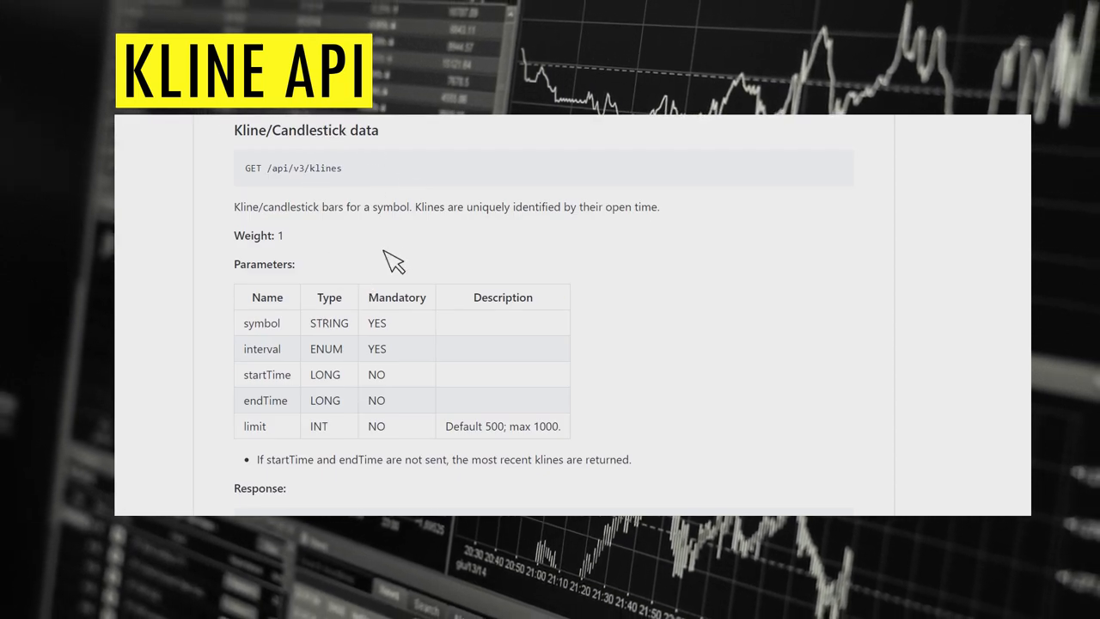
mouse_move(274, 342)
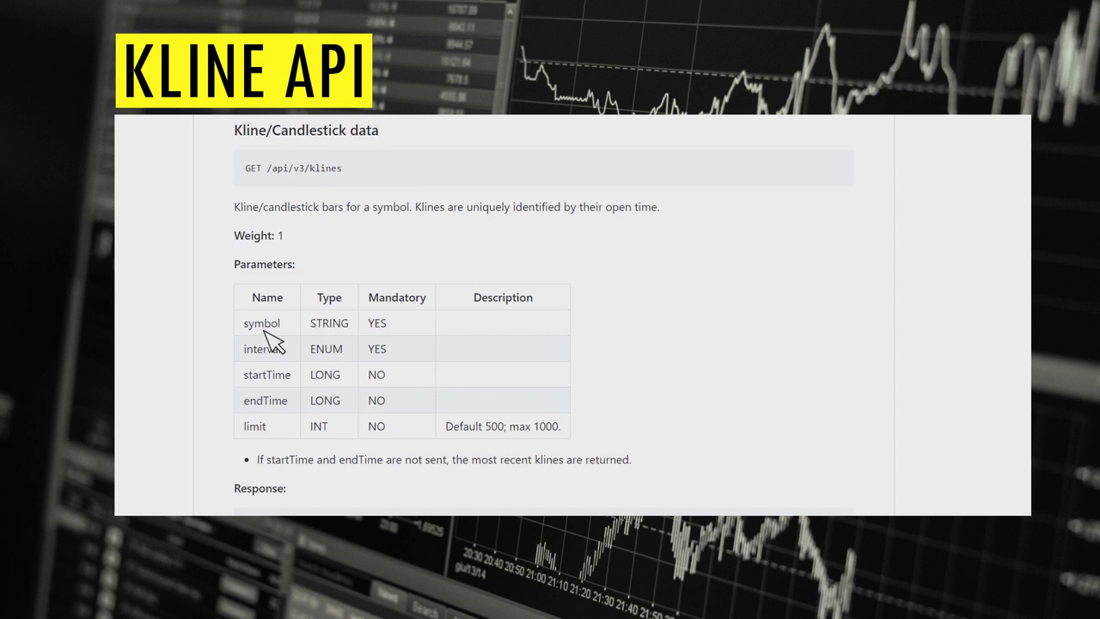
double_click(263, 322)
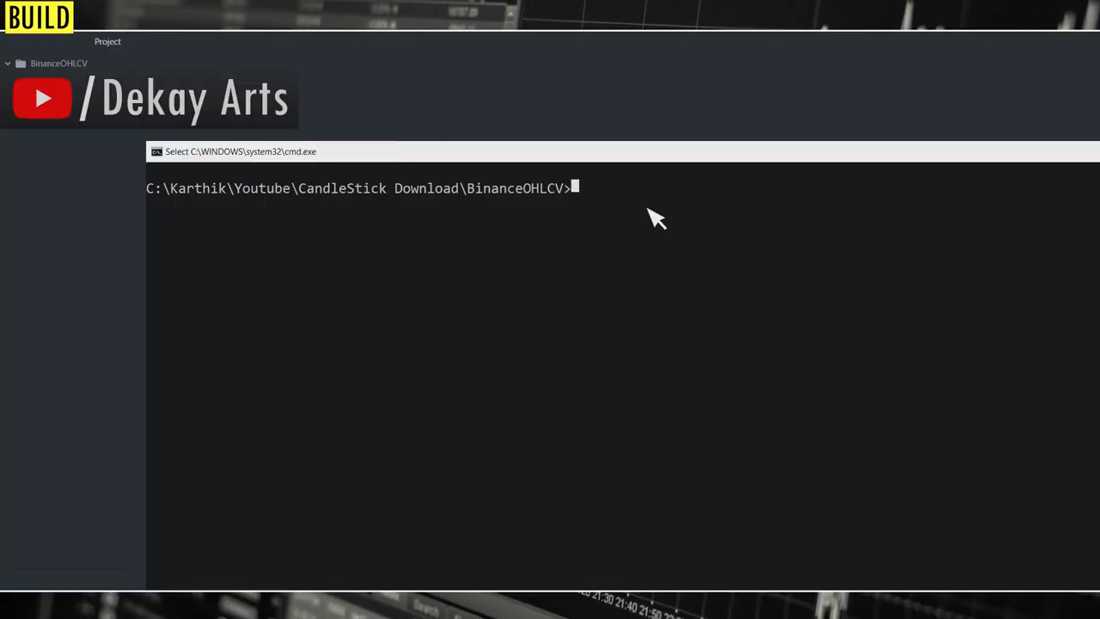
type("npm init --y")
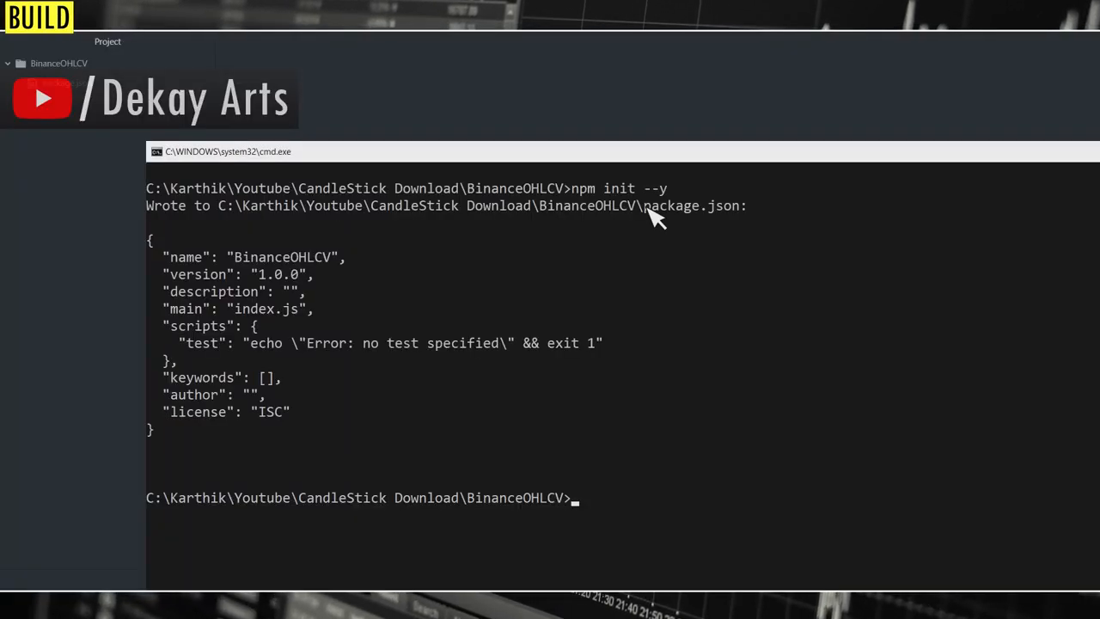
type("npm i bottleneck fast-csv lodash request")
type("conf")
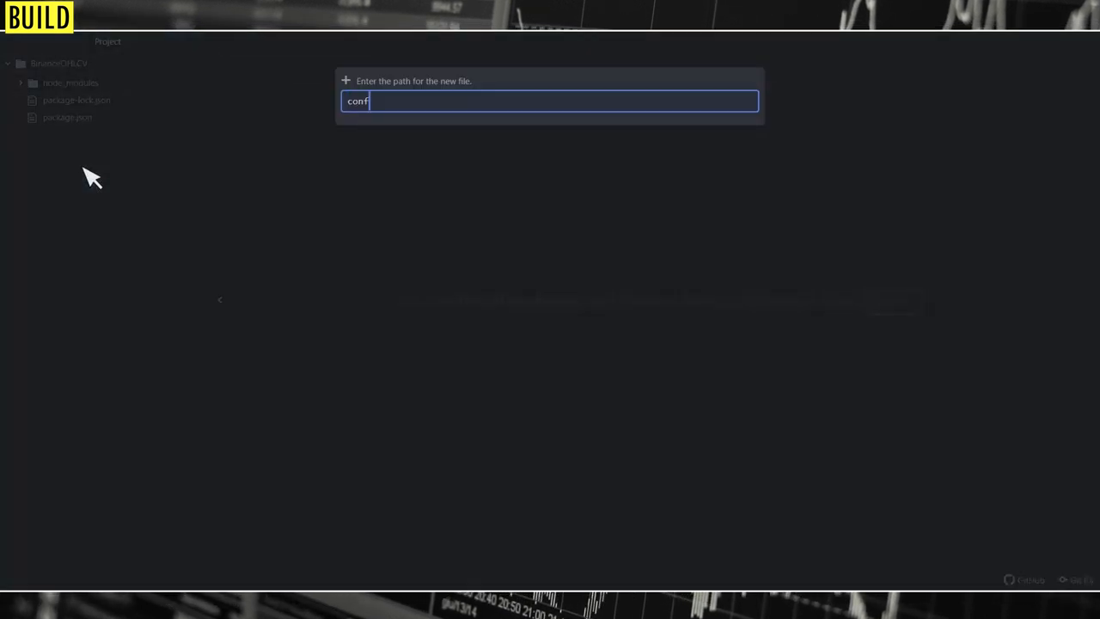
- Create config.js exporting the '1m' timeframe, a 12/20/2019 start date, and a timeframe table
key("Enter")
type("timeframe:")
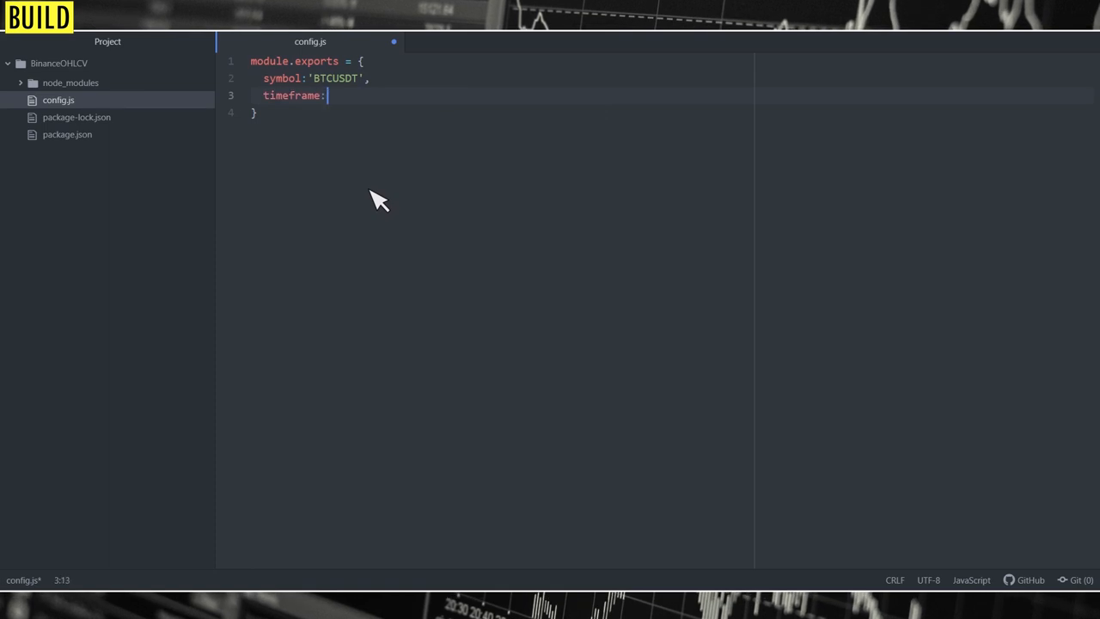
type("'1m',")
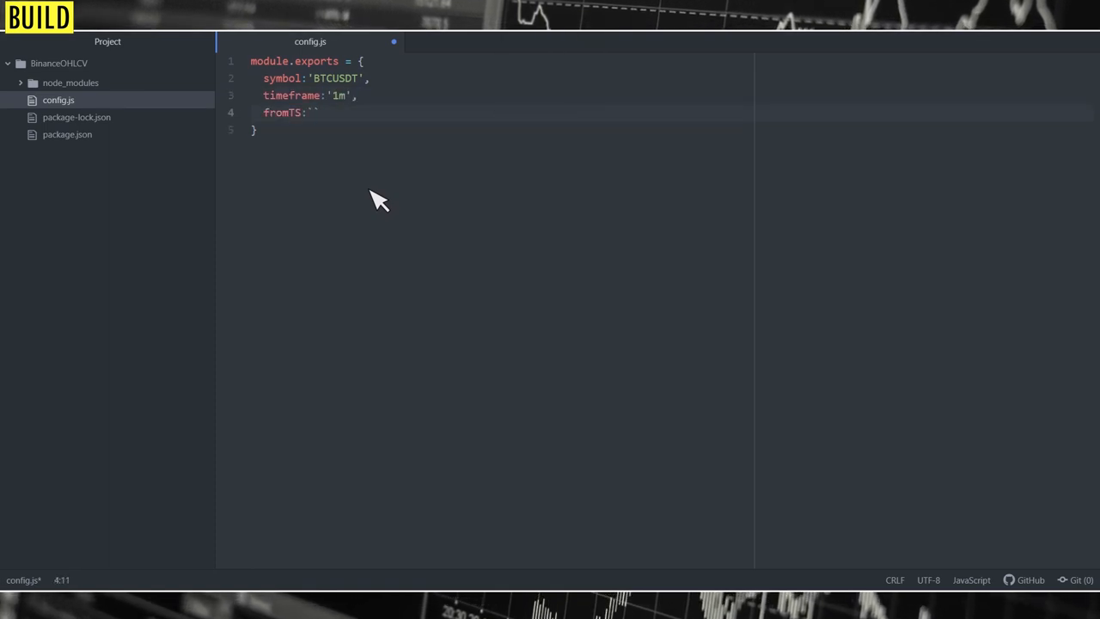
type("12/20/2019 12:12:34")
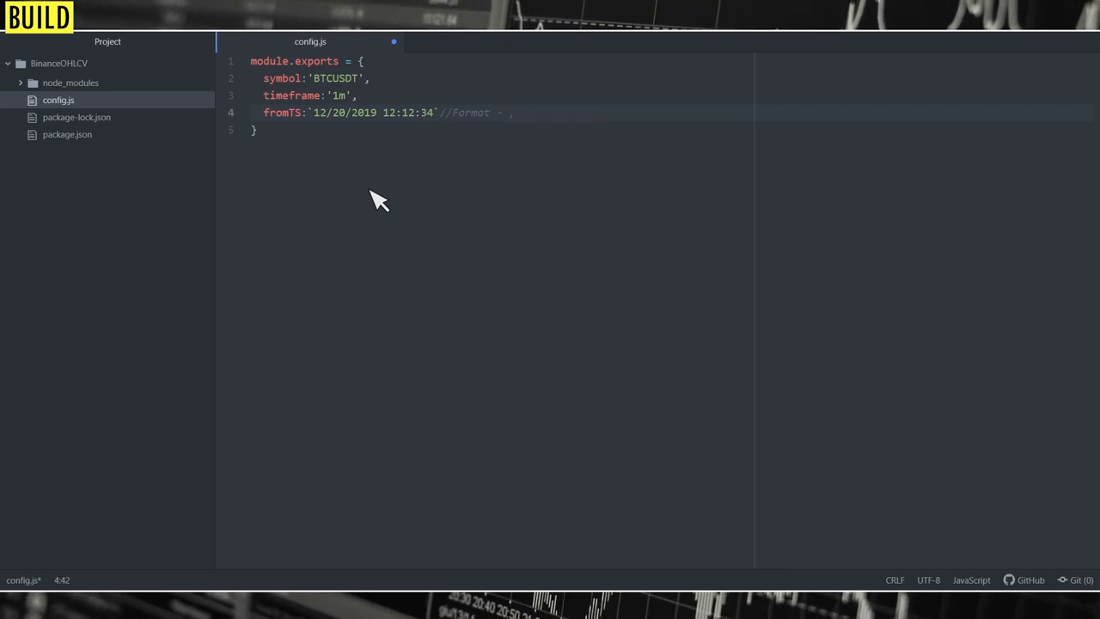
type("mm/dd/yyyy hh:mm:ss")
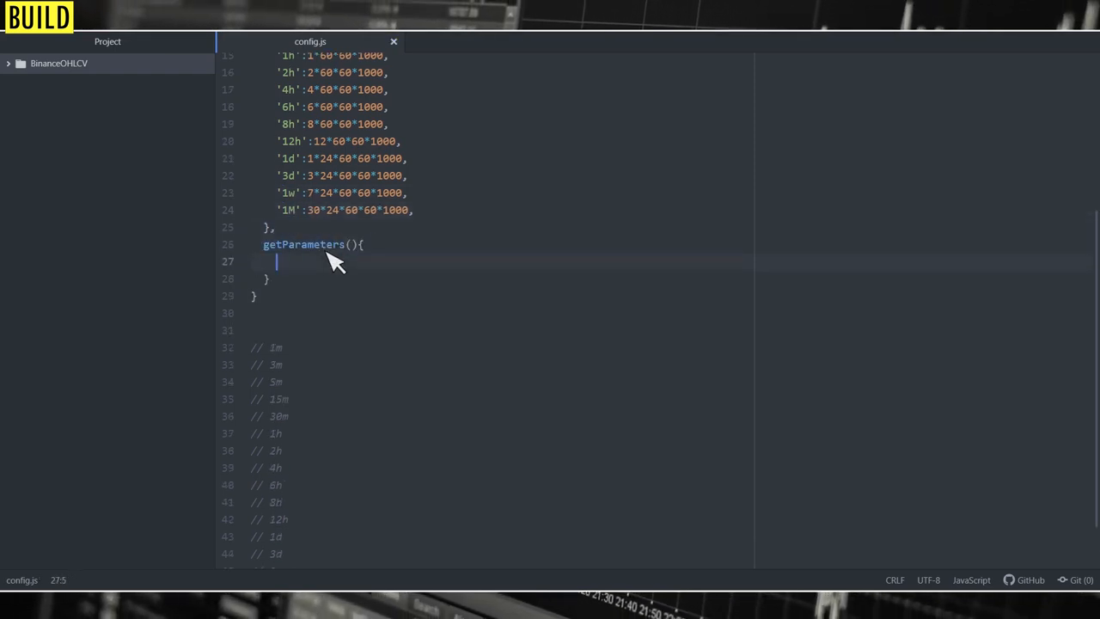
- Make getParameters return symbol, timeframe and fromTS converted with getTime()
type("return {")
type("kli")
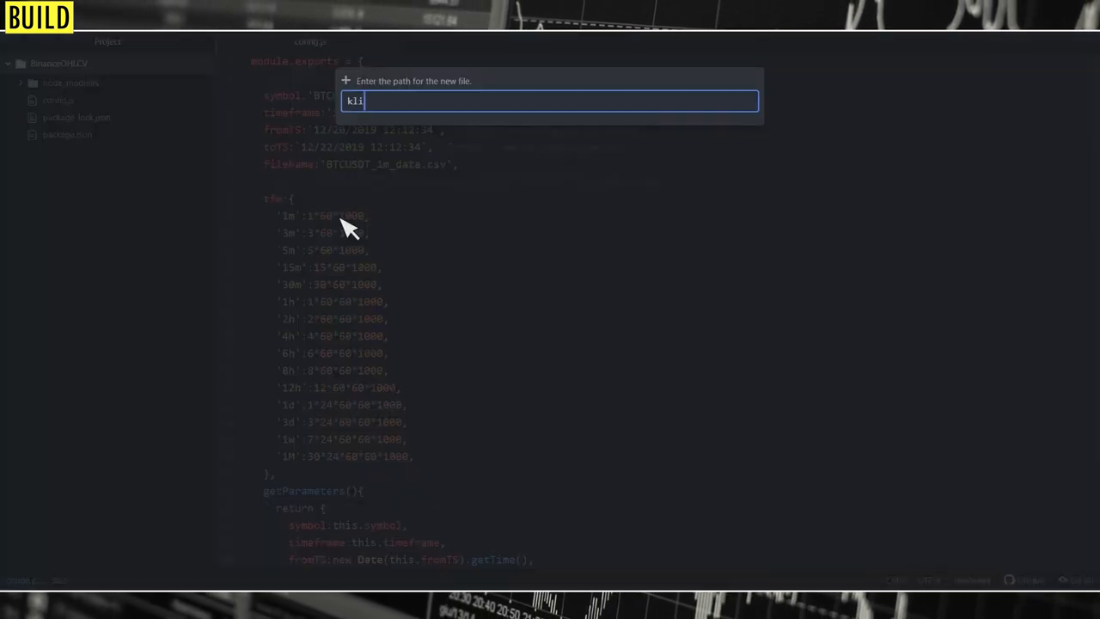
- Create kline.js requiring request-promise, bottleneck, lodash, config, fs and fast-csv, plus a log alias
key("Enter")
type("const rp = require('request-promi');")
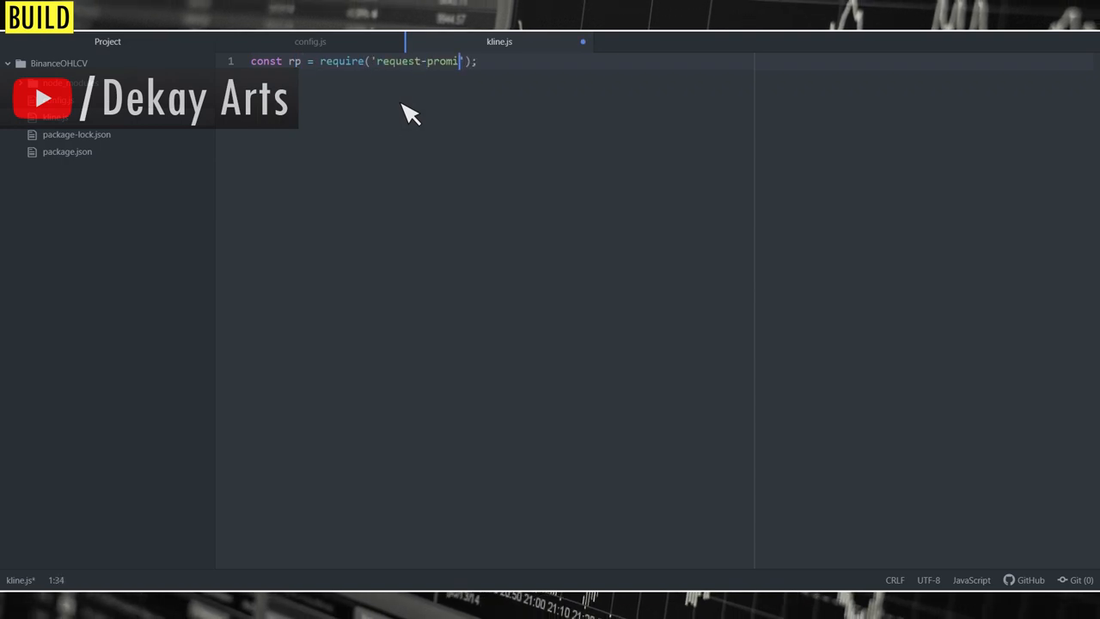
type("const bottleneck = require();")
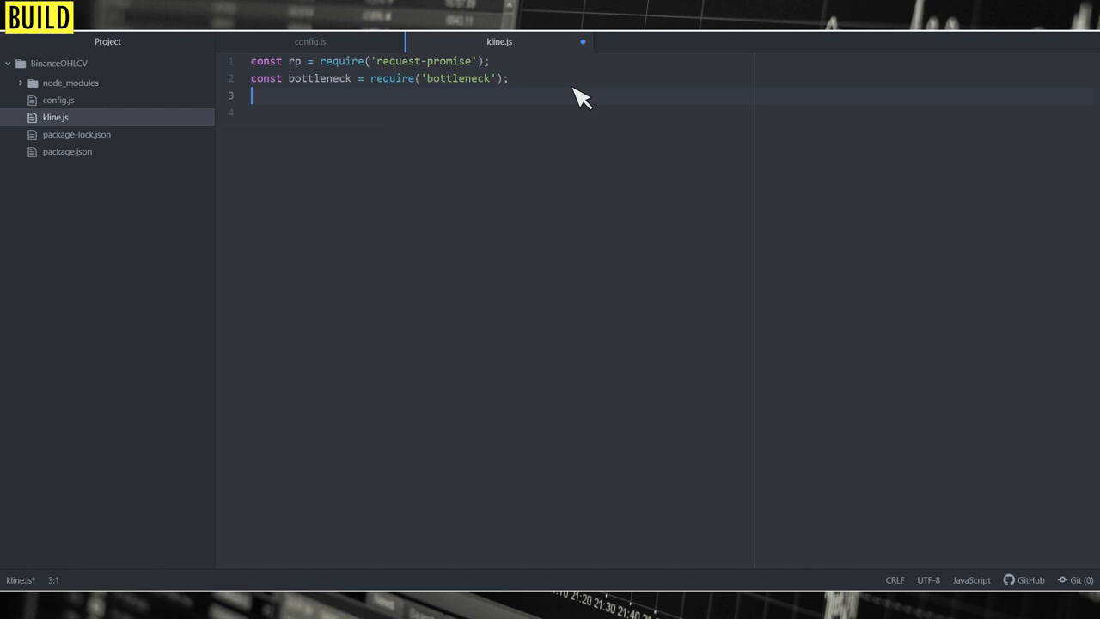
type("const _ = require('lodash');")
left_click(672, 113)
type("const config = require('./config');")
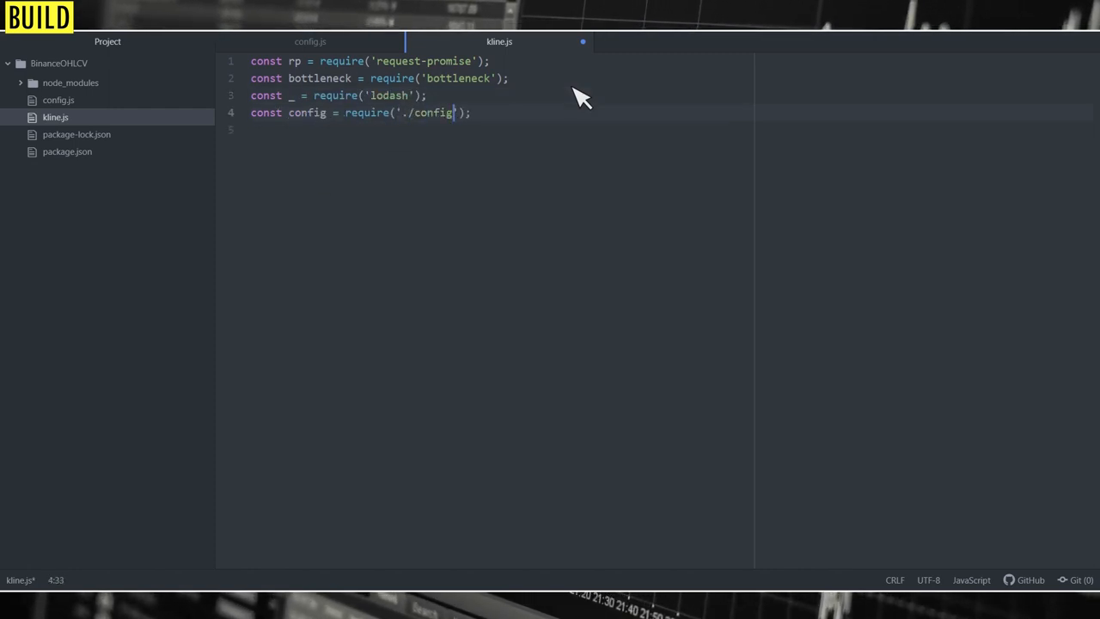
type("const fs = require();")
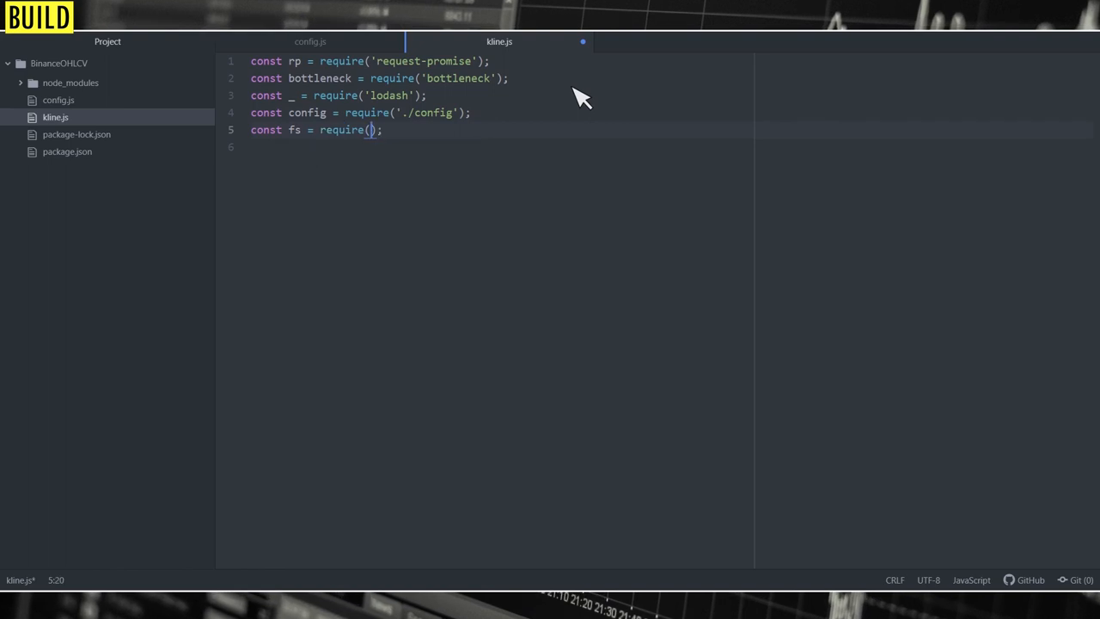
type("'fs');")
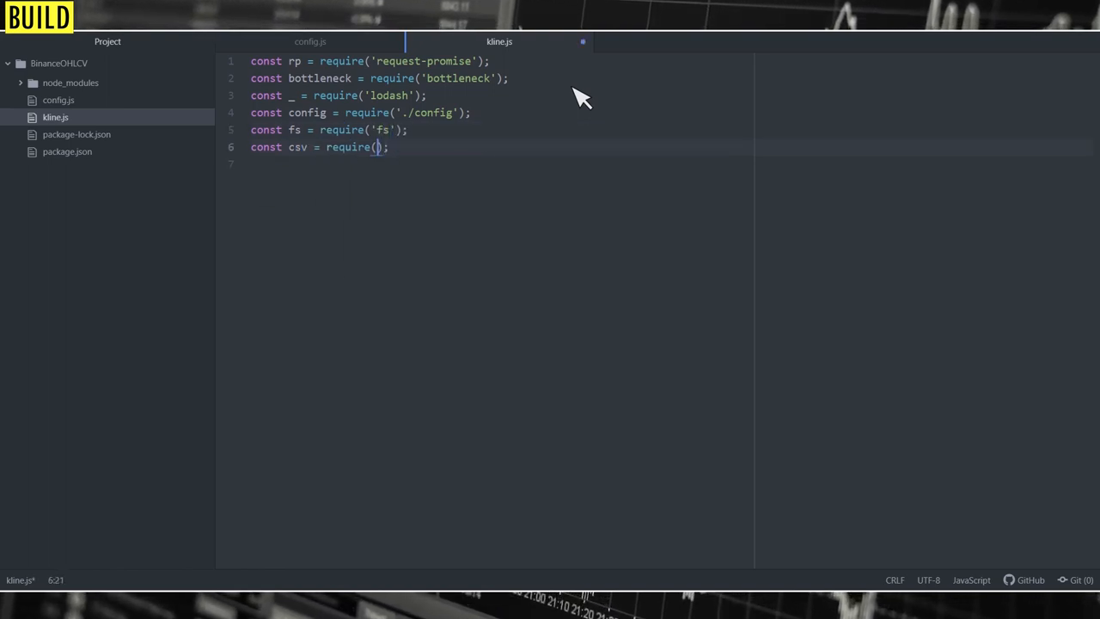
type("fast-csv');")
left_click(502, 164)
type("const log = console.log;")
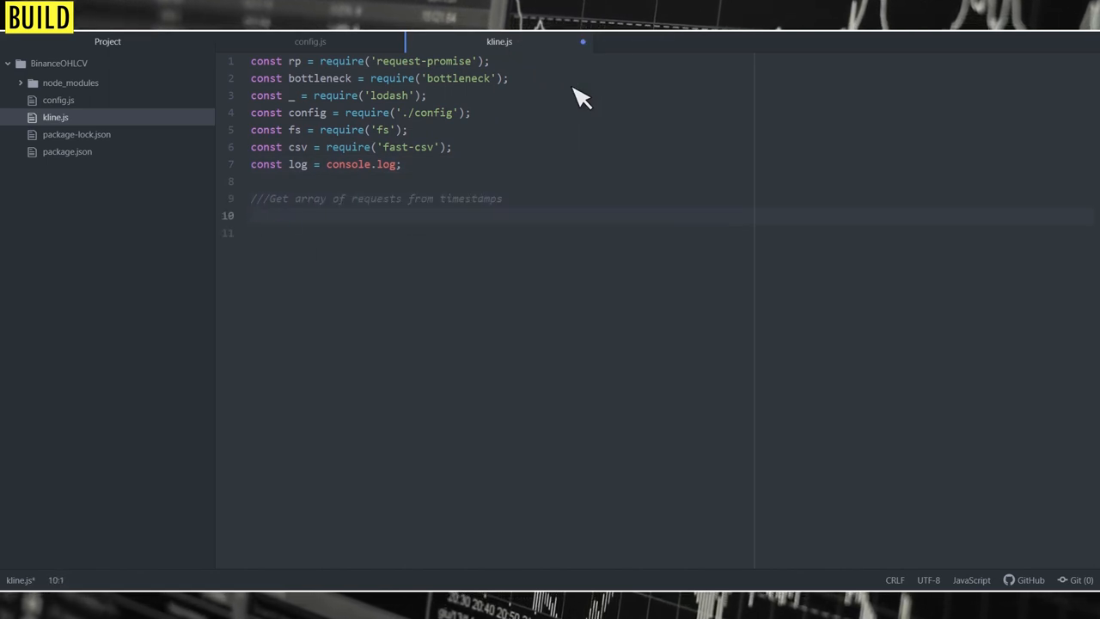
- Write getReqArray, computing 1000-bar chunks with Math.ceil and _.times and returning klines URLs
type("const getReqArray = () => {}")
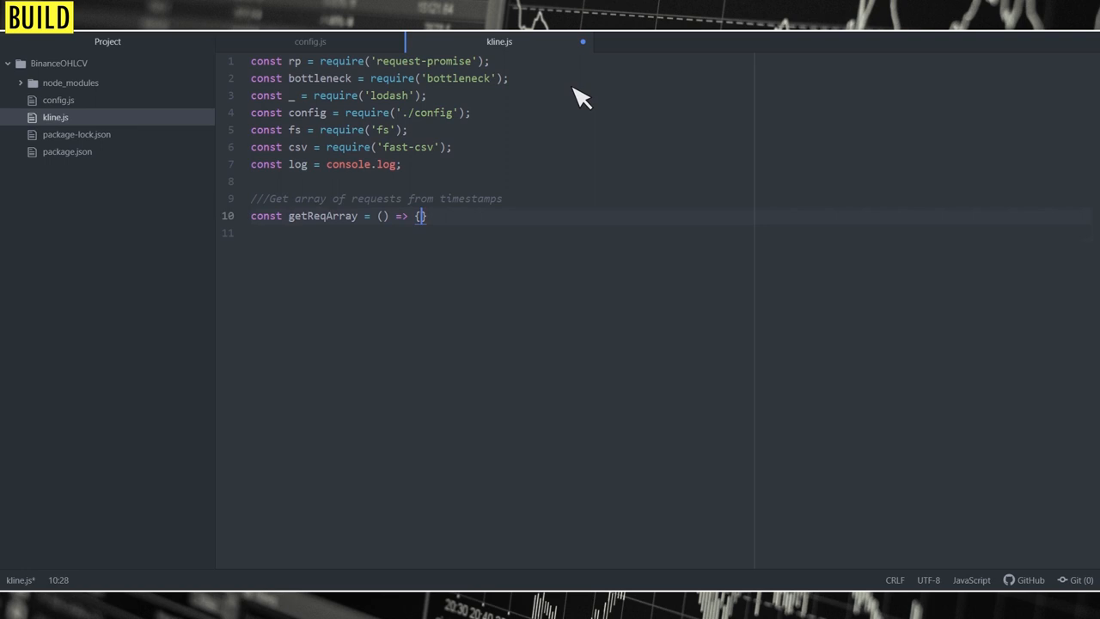
type("{symbol,fromTS,toTS,timeframe,twf")
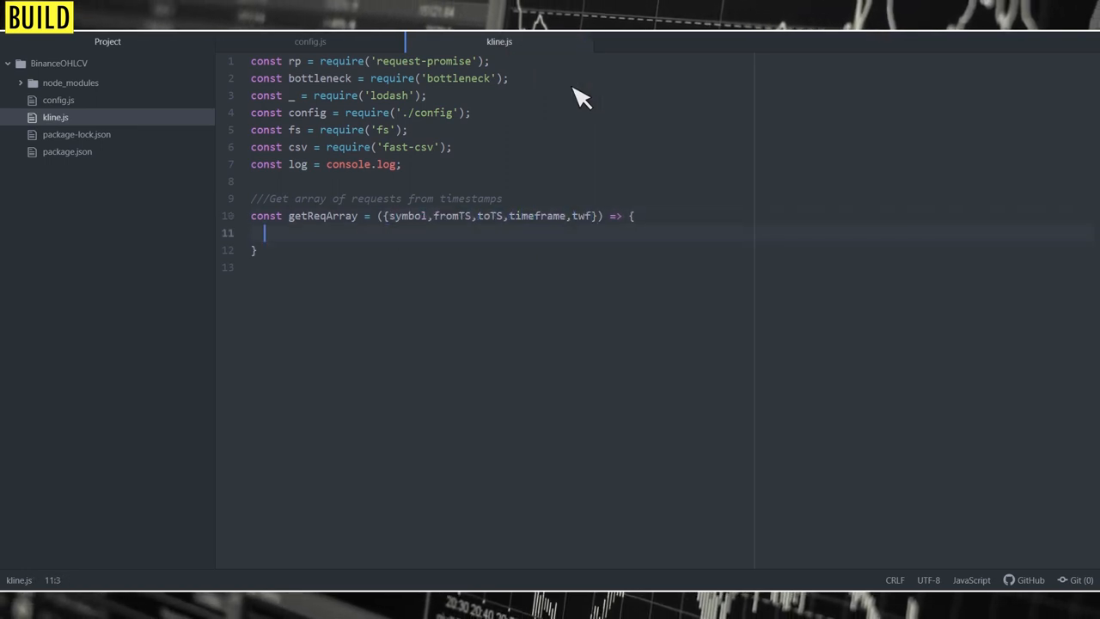
type("const barw = tfw")
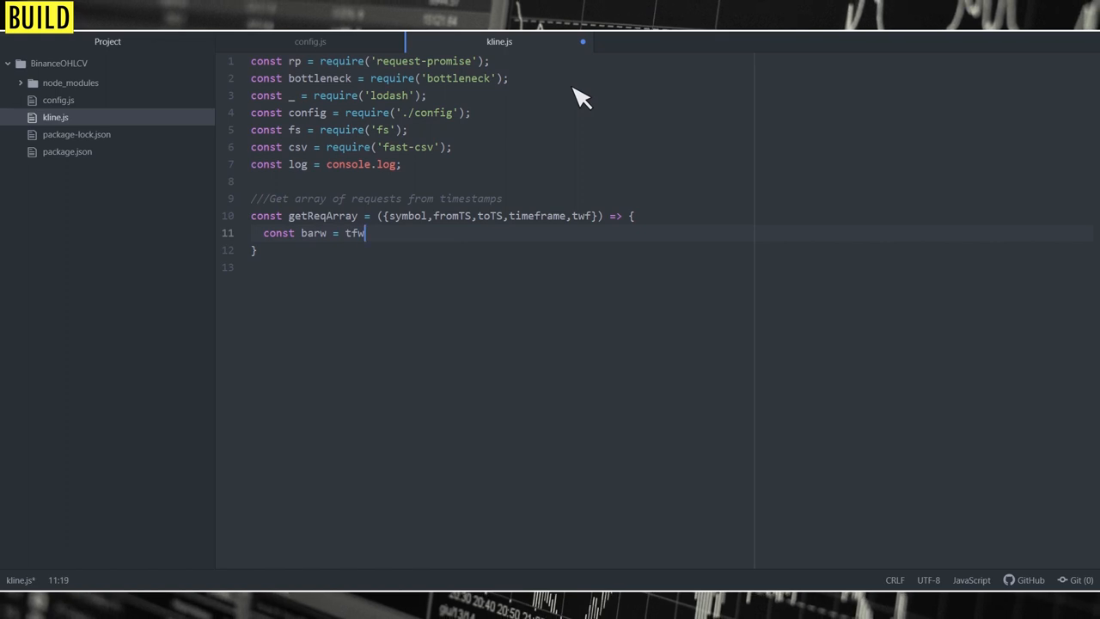
type("[timeframe];")
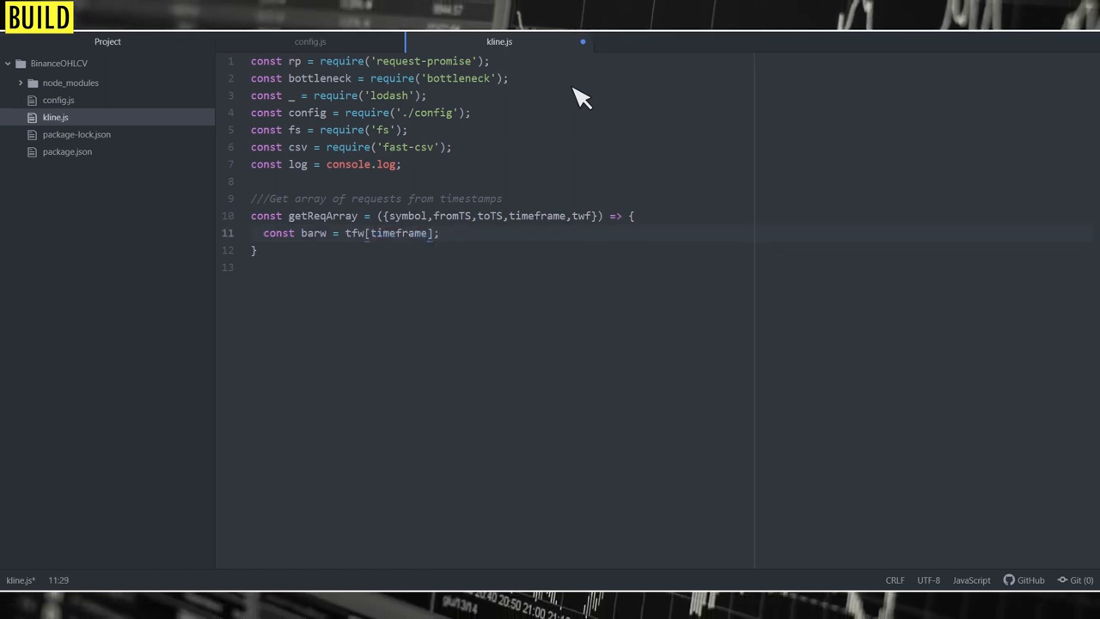
type("const n = Math.ceil()")
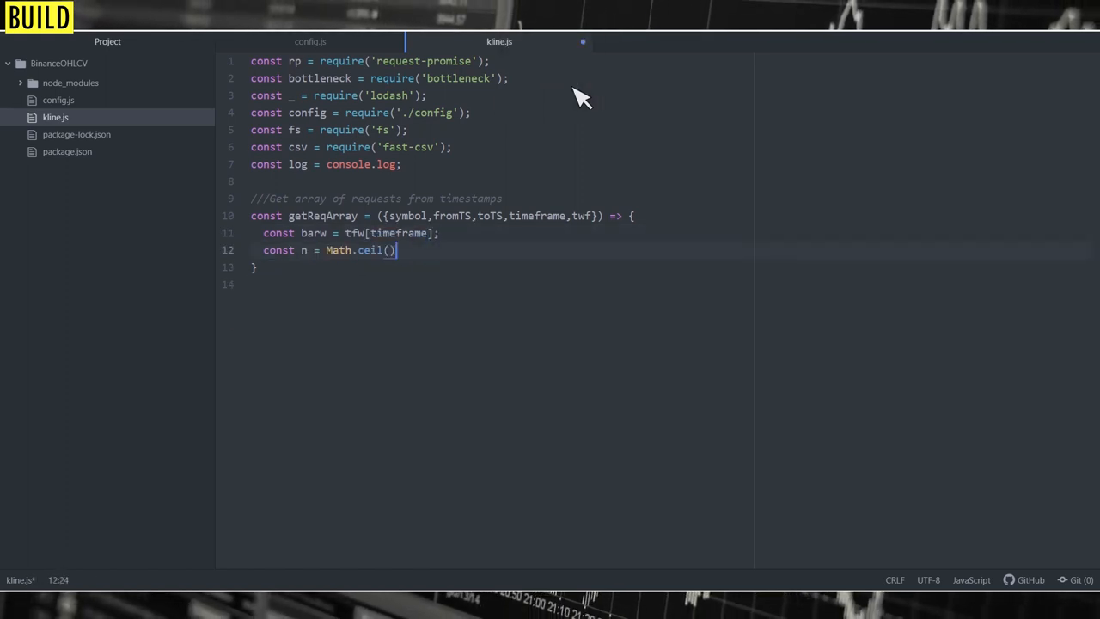
type("(toTS - );")
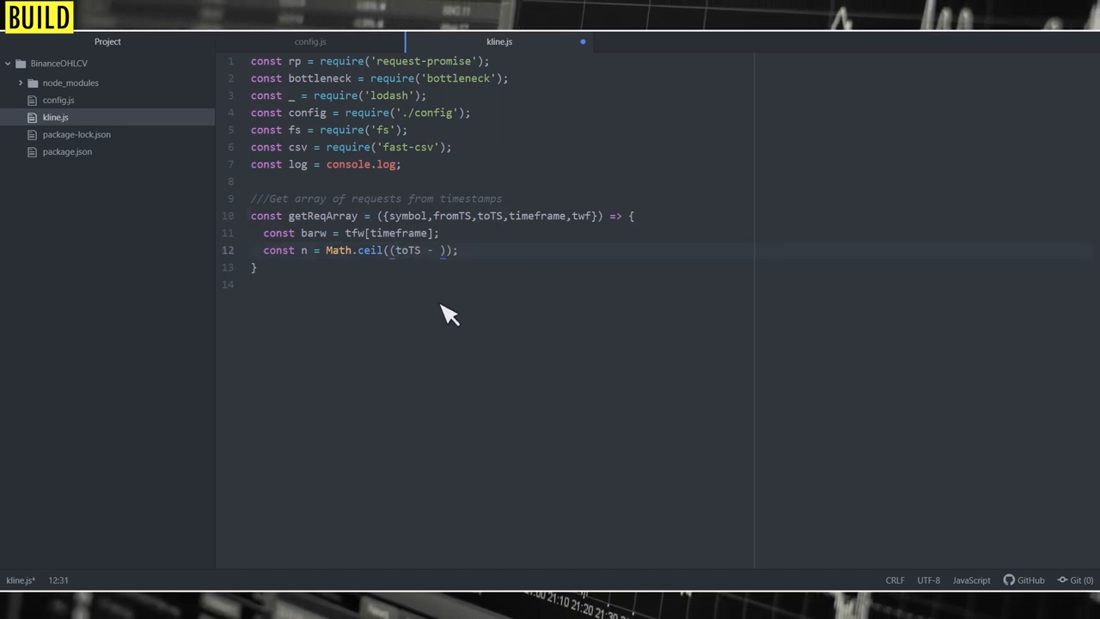
type("fromTS)/(1000*barw")
type("return _")
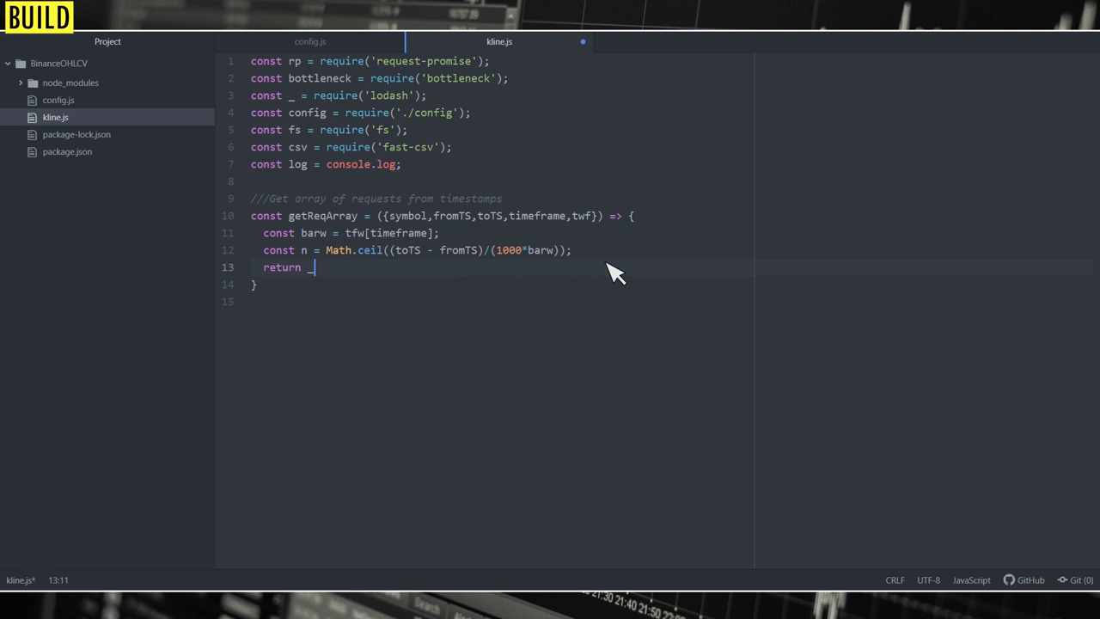
type(".times(n, () => {});")
type("const startTS =")
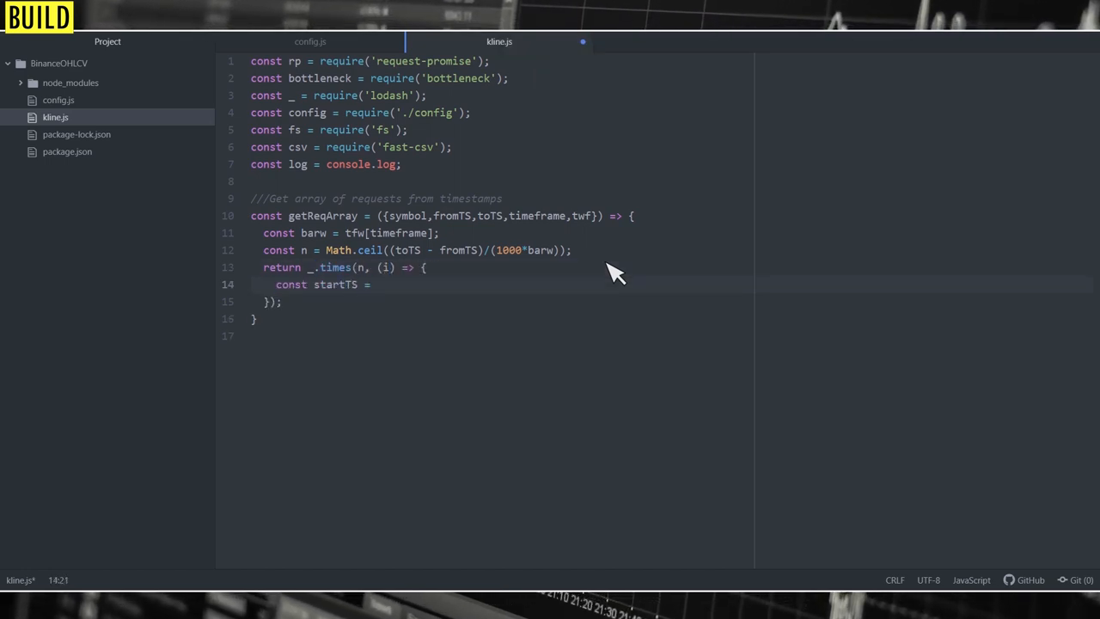
type("fromTS + i*1000*bw")
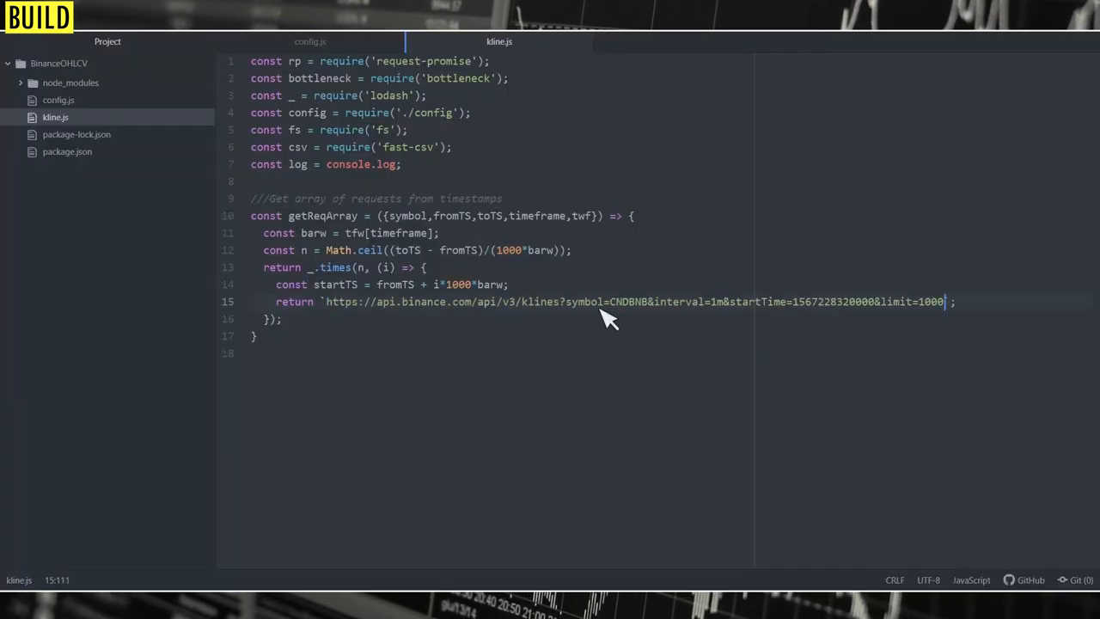
type("${symbol}")
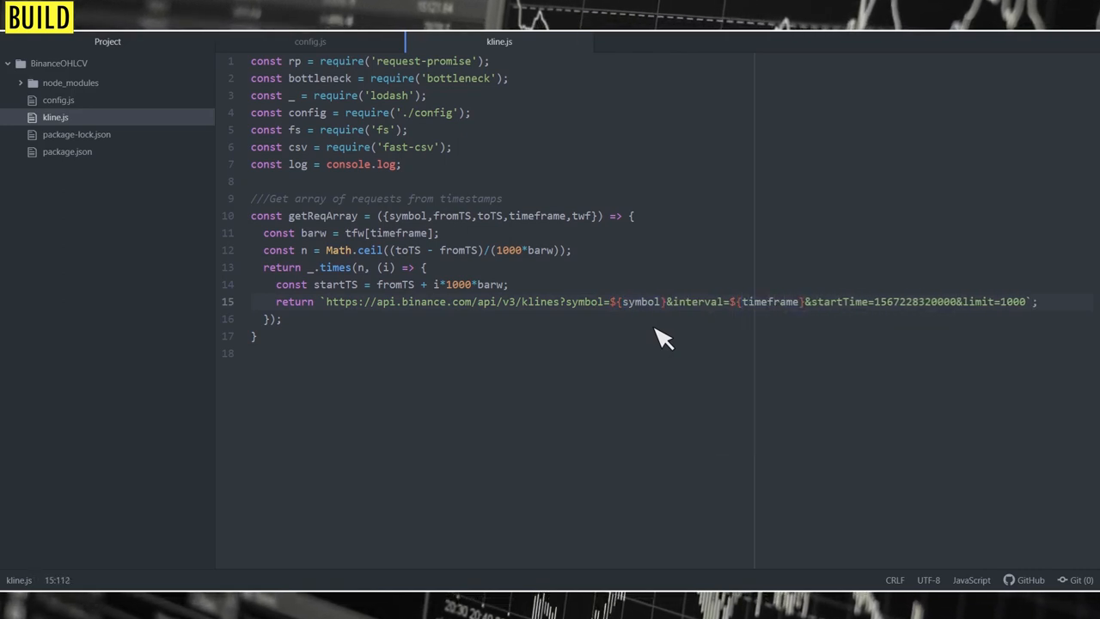
type("${startTS}")
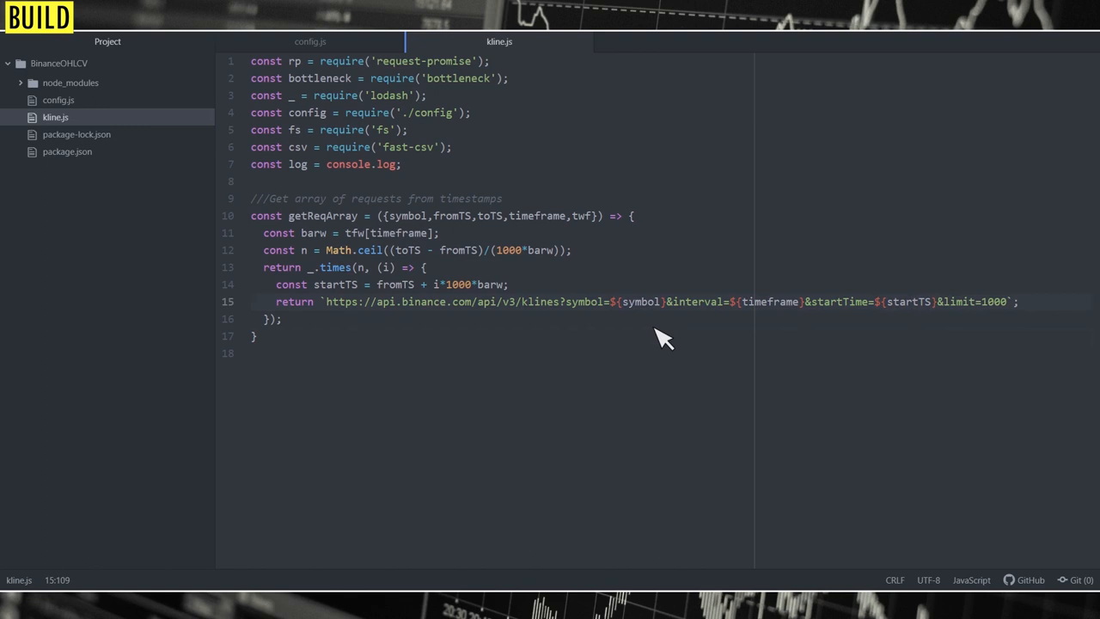
type("/")
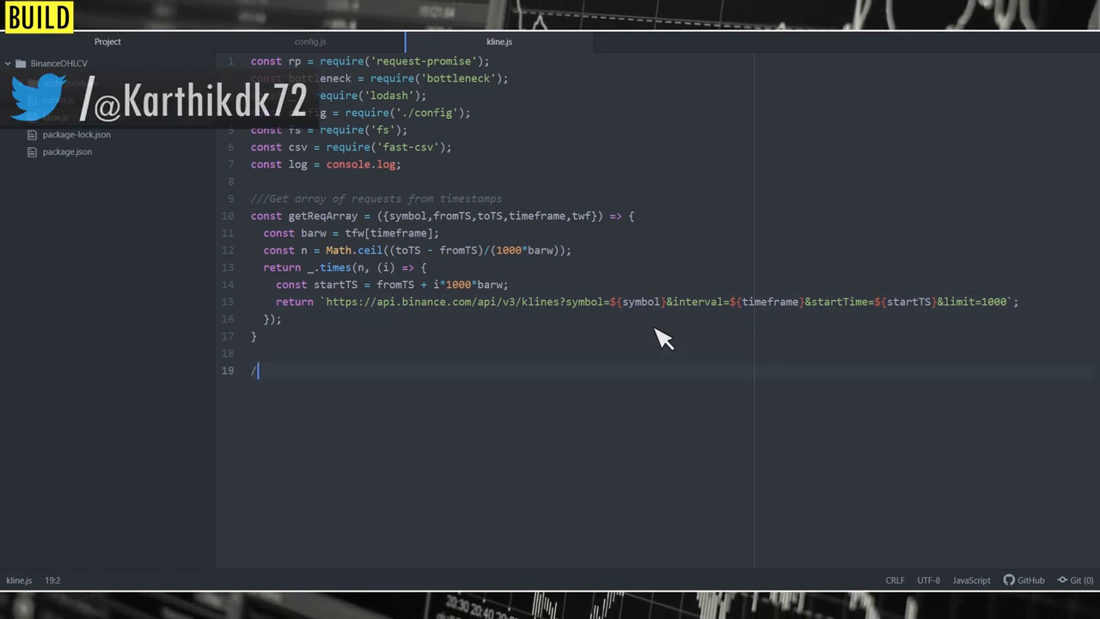
- Add a Bottleneck limiter for the 1200 requests/min limit with 1-second reservoir refresh
key("Backspace")
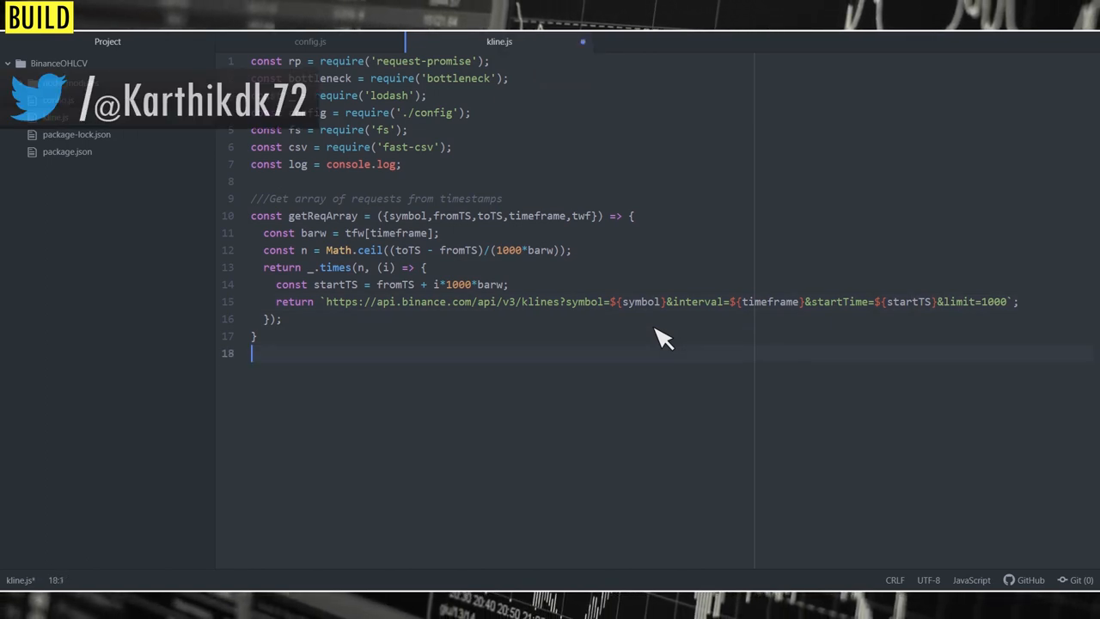
type("//Create an asynchronous function that adheres to binance")
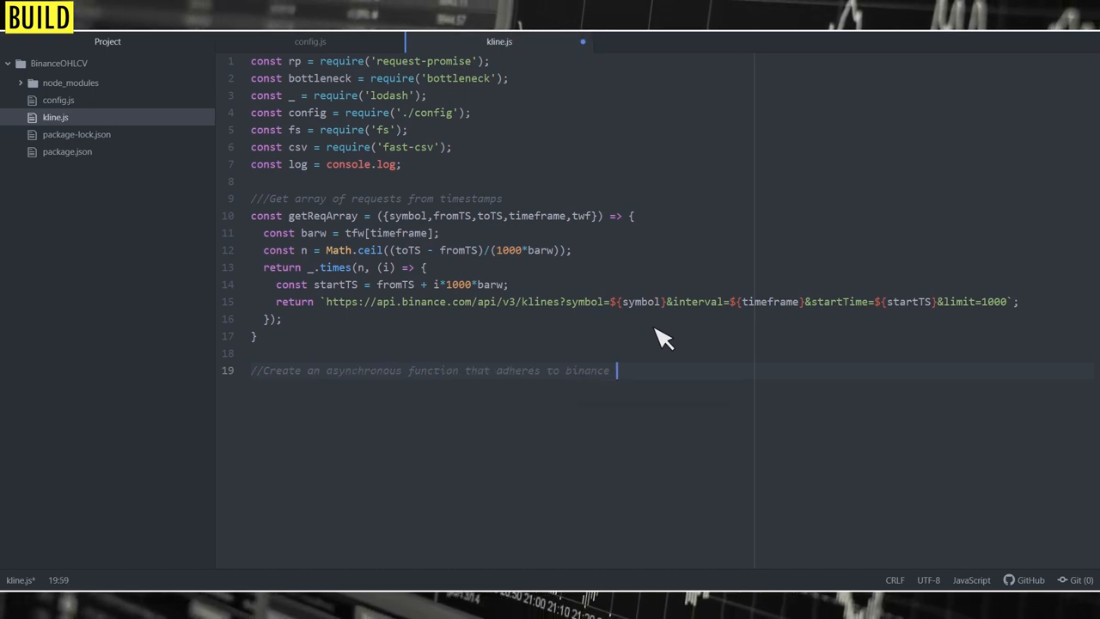
type("rate limit (1200 requests epr min)")
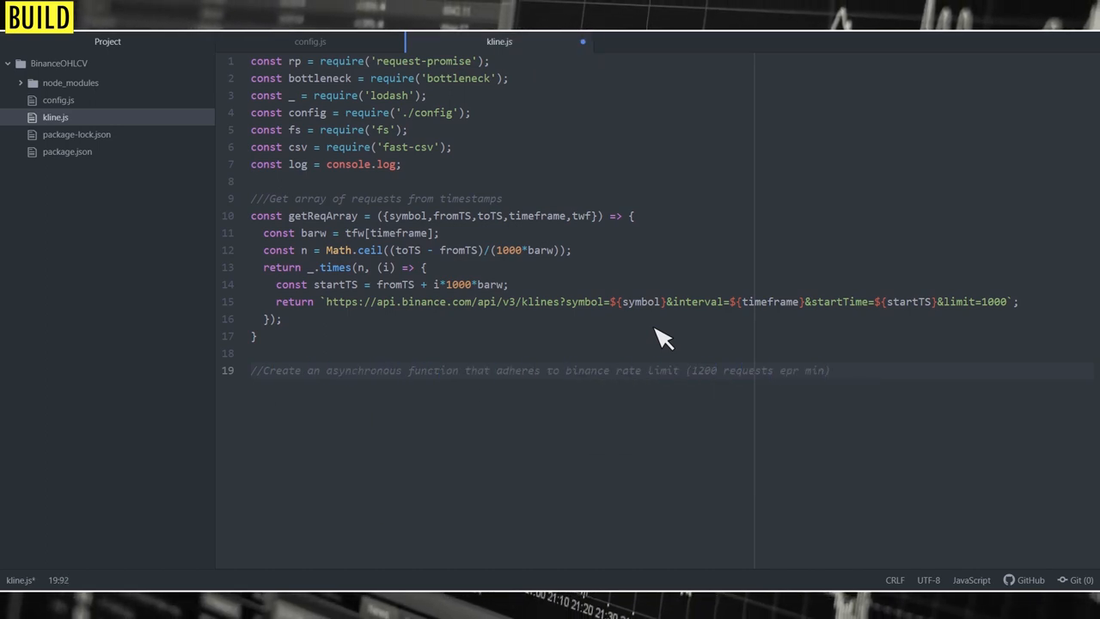
type("const limiter = new bottleneck({")
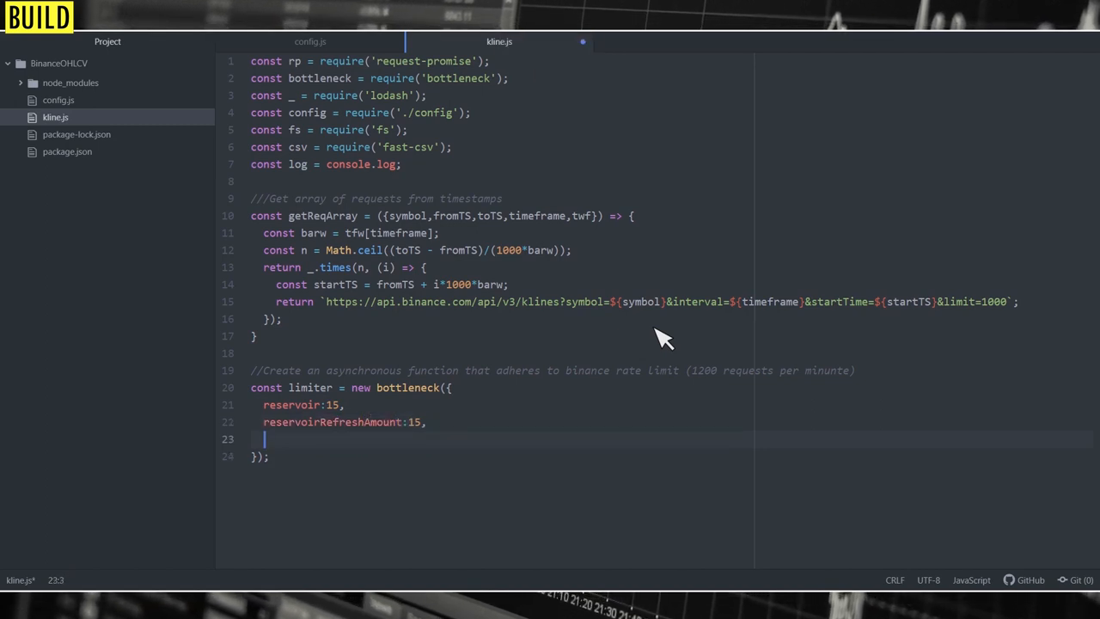
type("reservoirRefreshInterval:1*1000,")
type("const")
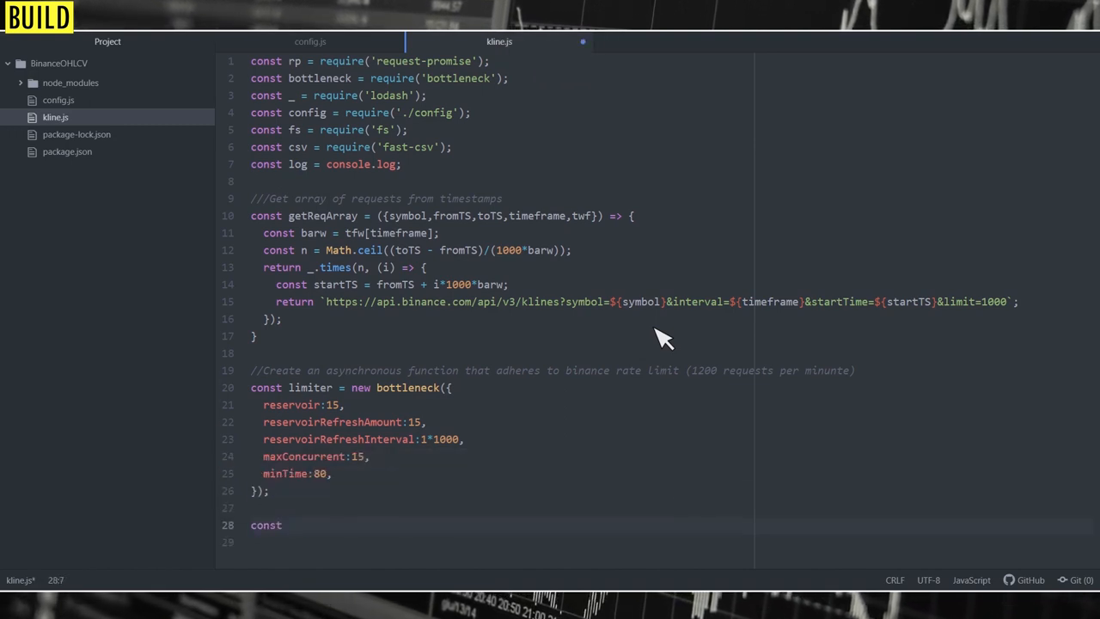
type("getKline = async (url) => {}")
type("return JSON.parse(await rp(url));")
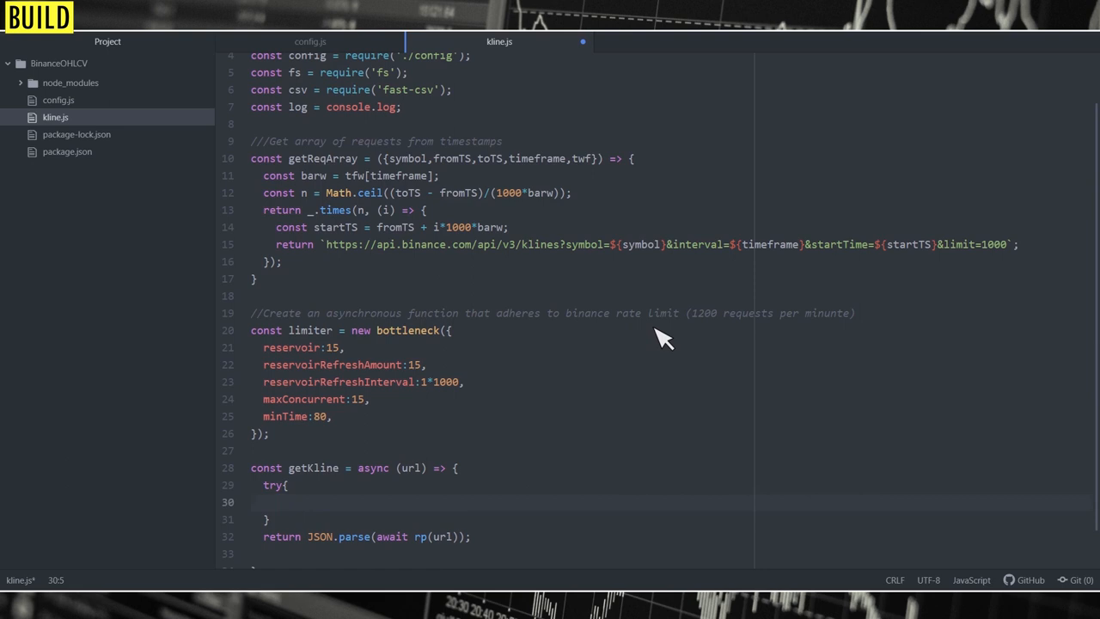
- Add a catch block logging errors to getKline and start wrapKline with limiter.wrap(getKline)
type("catch(e){")
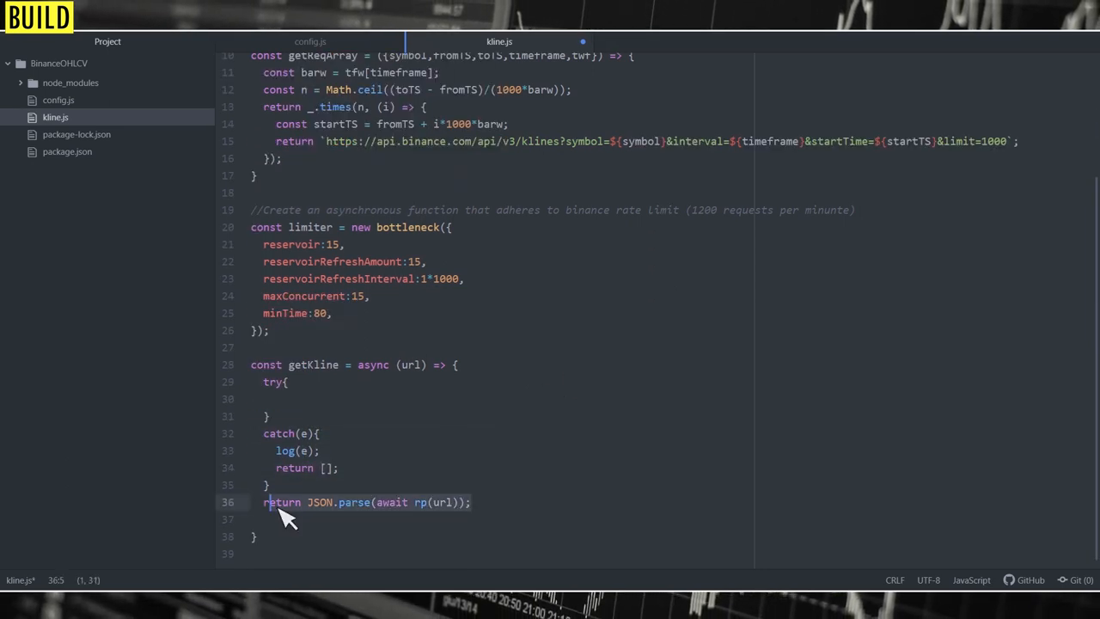
type("const wrapKline = limiter.wrap(g);")
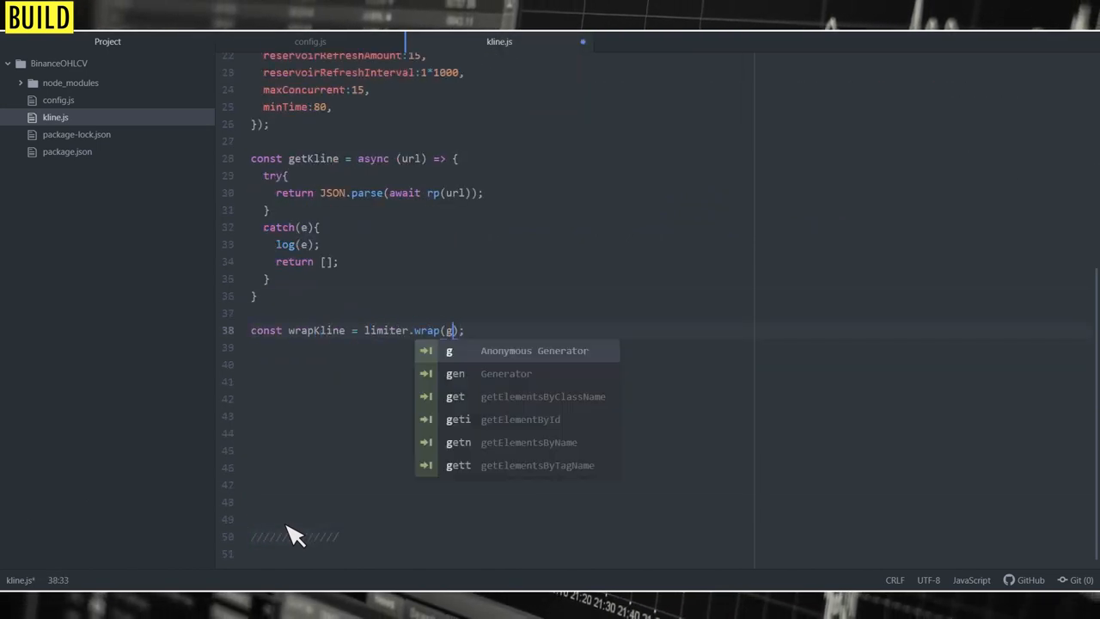
type("etKline")
key("Enter")
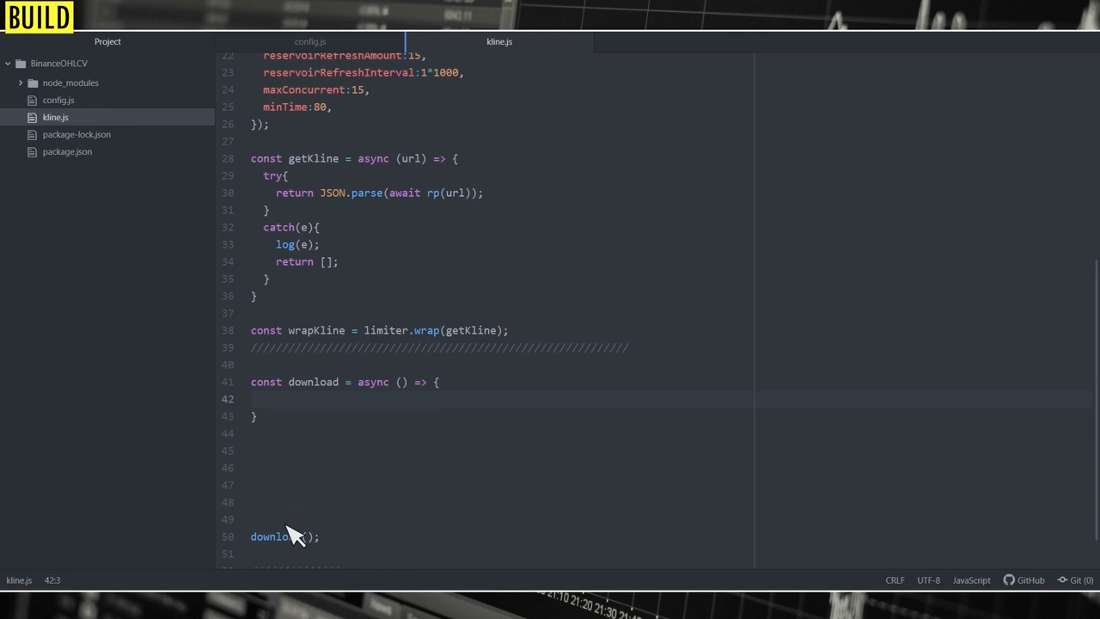
- Write download() loading config parameters, calling getReqArray, logging 'Initiating download...', and defining a 'Date' header
type("const {symbol,timeframe,from}")
type("const reqA =")
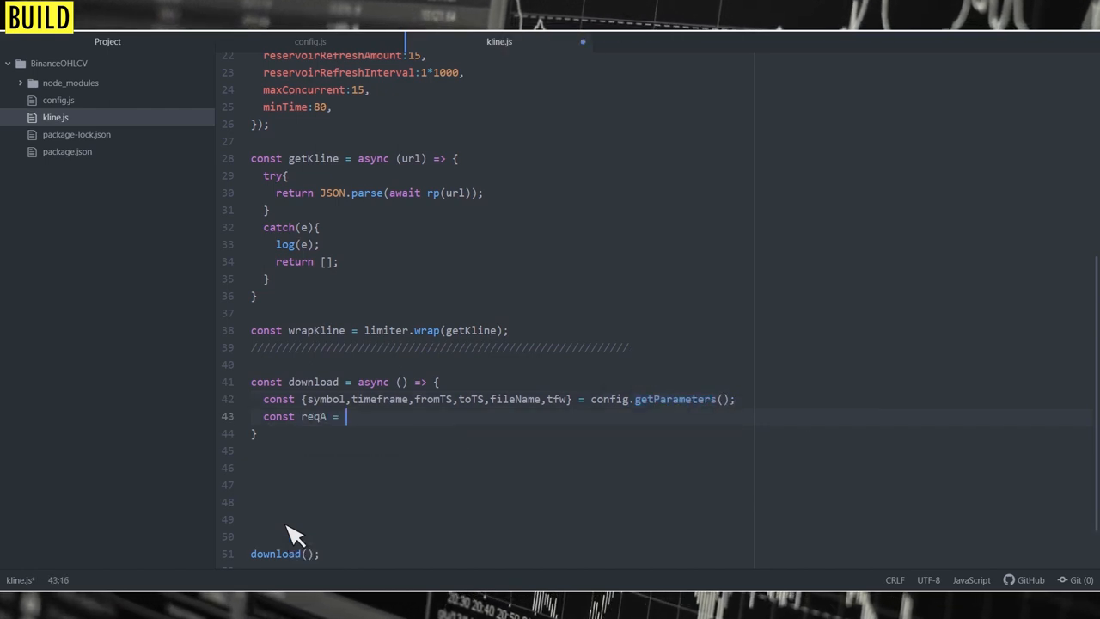
type("getReqArray({});")
type("log(`Total No. API requests to process => ${reqA.length}`);")
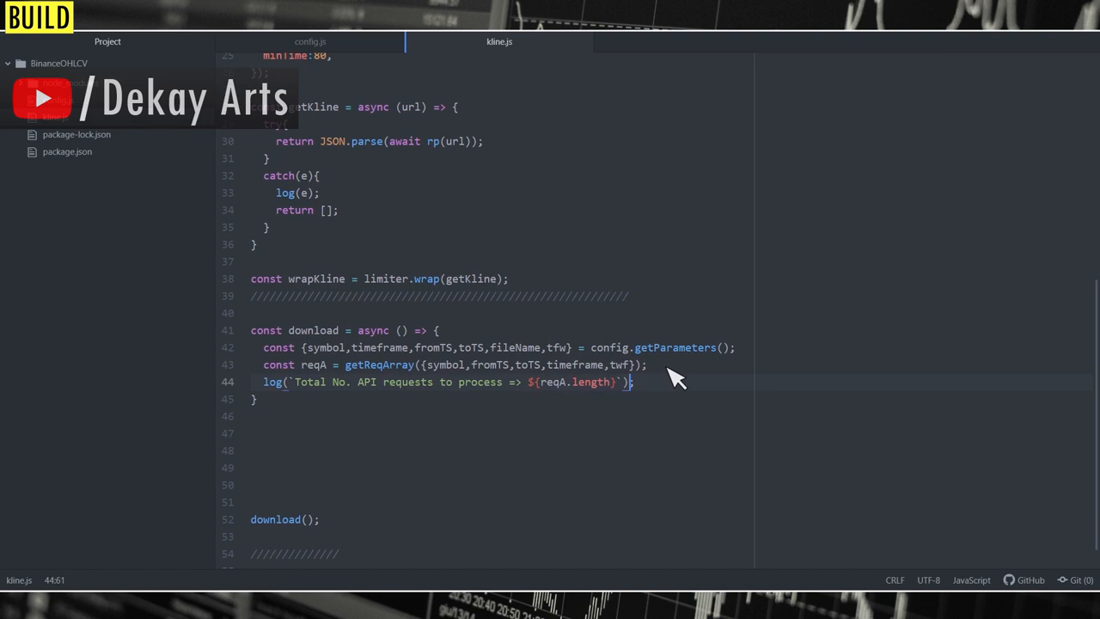
type("log(`Initiating download...`);")
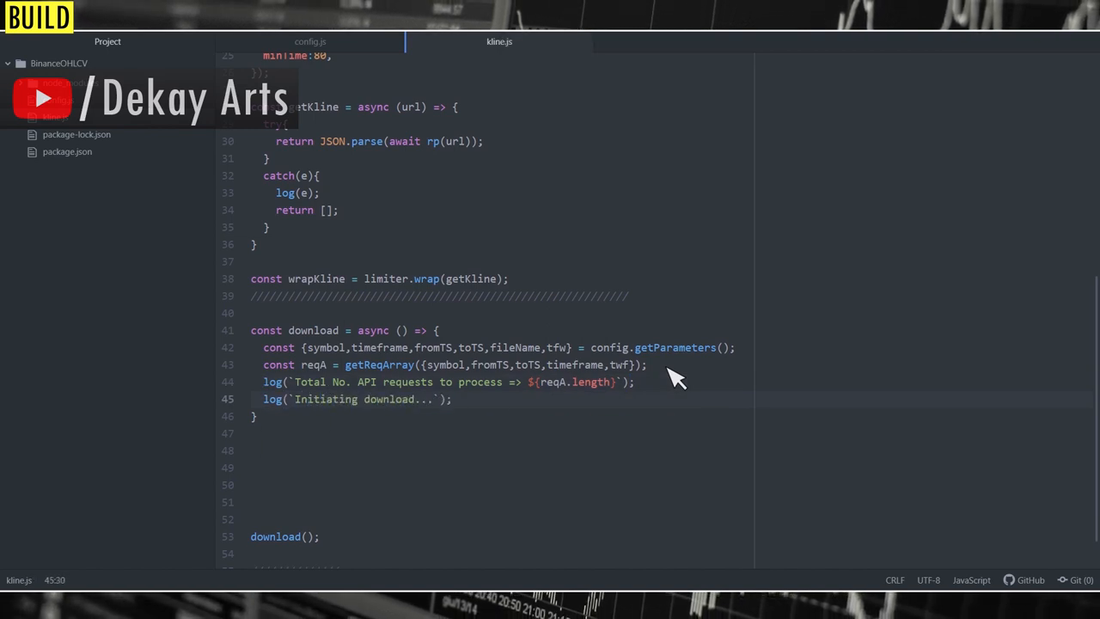
type("const header = [\"Date\"]")
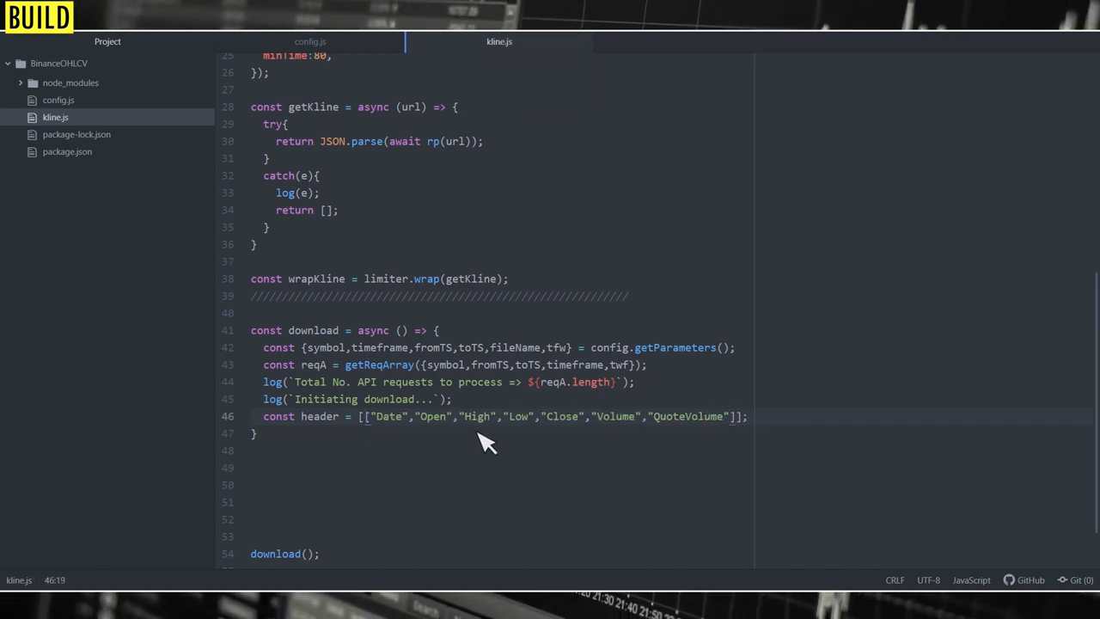
- Collect results via await Promise.all over reqA mapped to wrapKline, then map the rows
type("const results =")
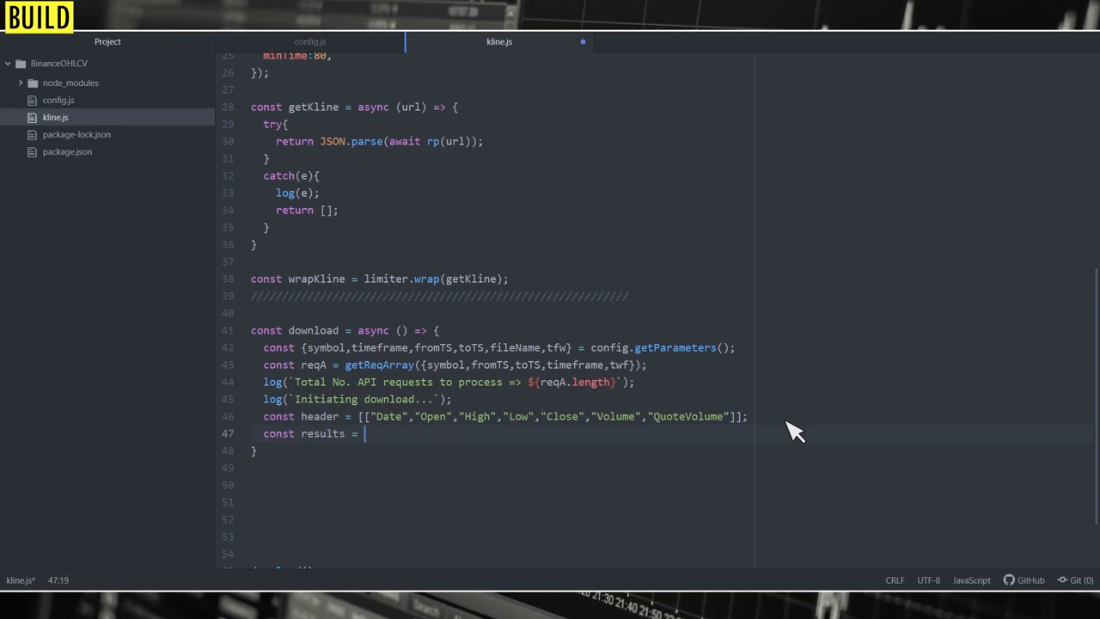
type("await Promise.all()")
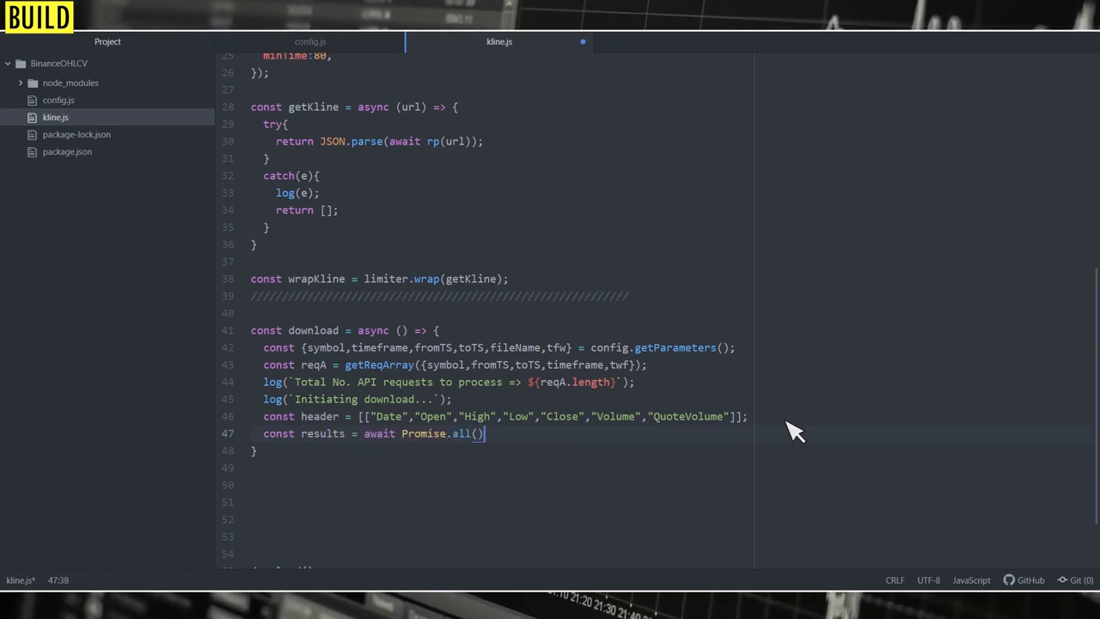
type("reqA.map(")
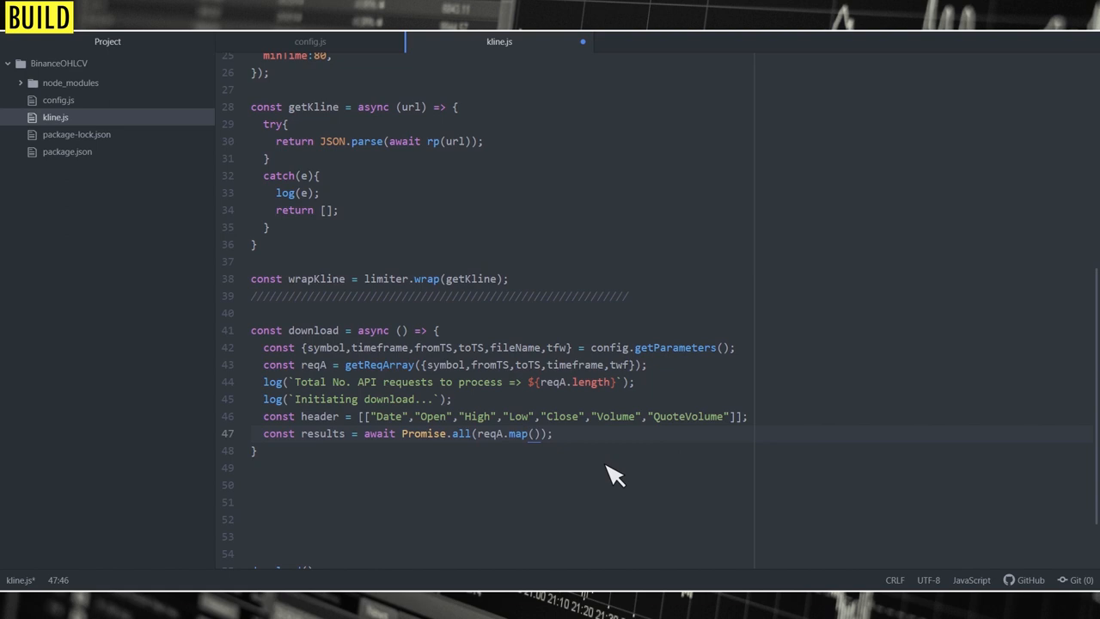
type("item => wrapKline(item)")
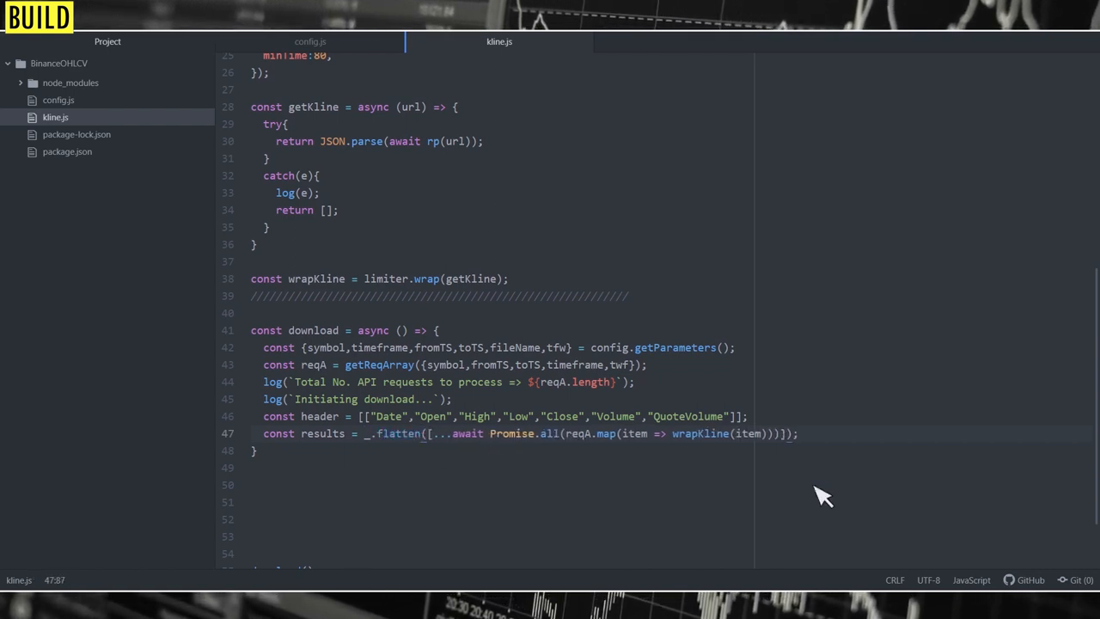
type(".map(d )")
left_click(503, 468)
type("const ws = fs.createWriteStream(fileName);")
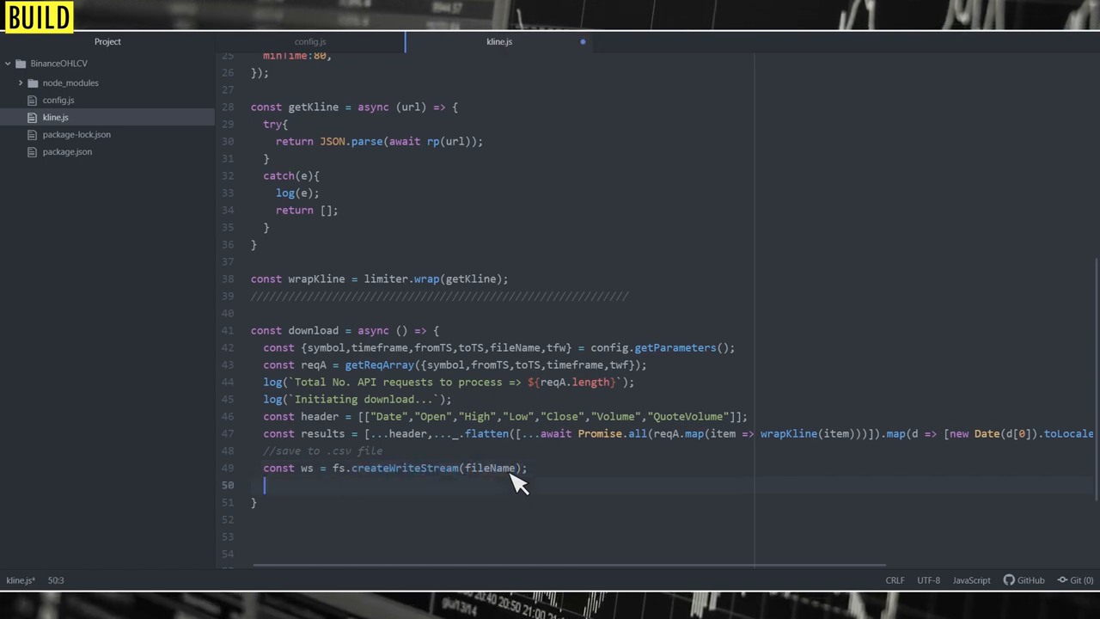
- Write results with csv.write using headers:true, piped to the stream, logging 'candlestick data has been downloaded'
type("csv.write(results,);")
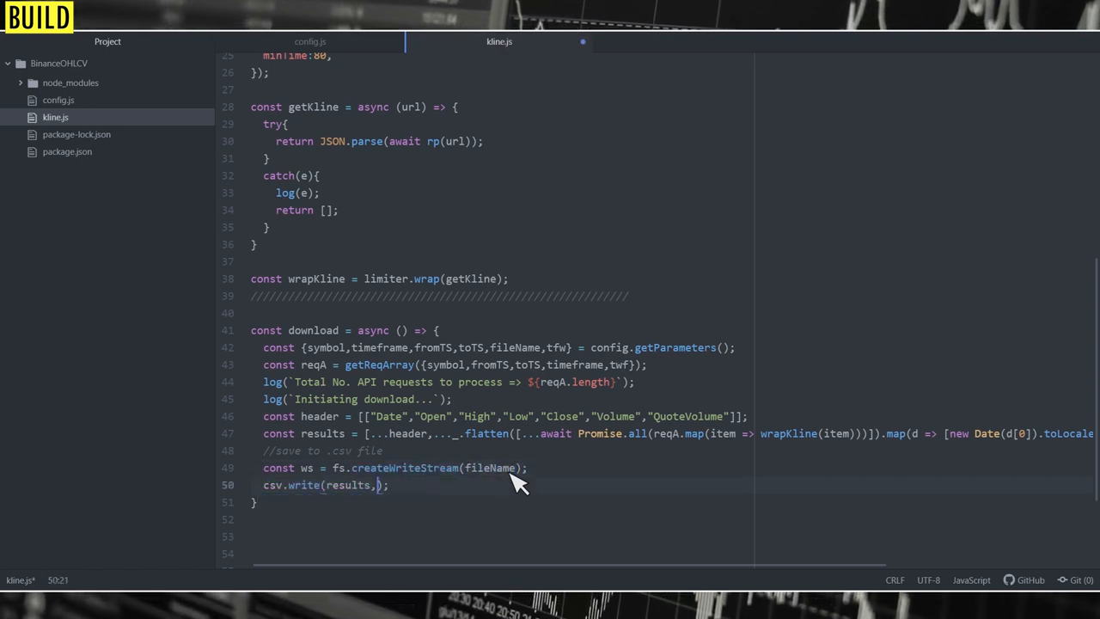
type("{headers:true}).pipe(ws).on('finish',() => log(`C")
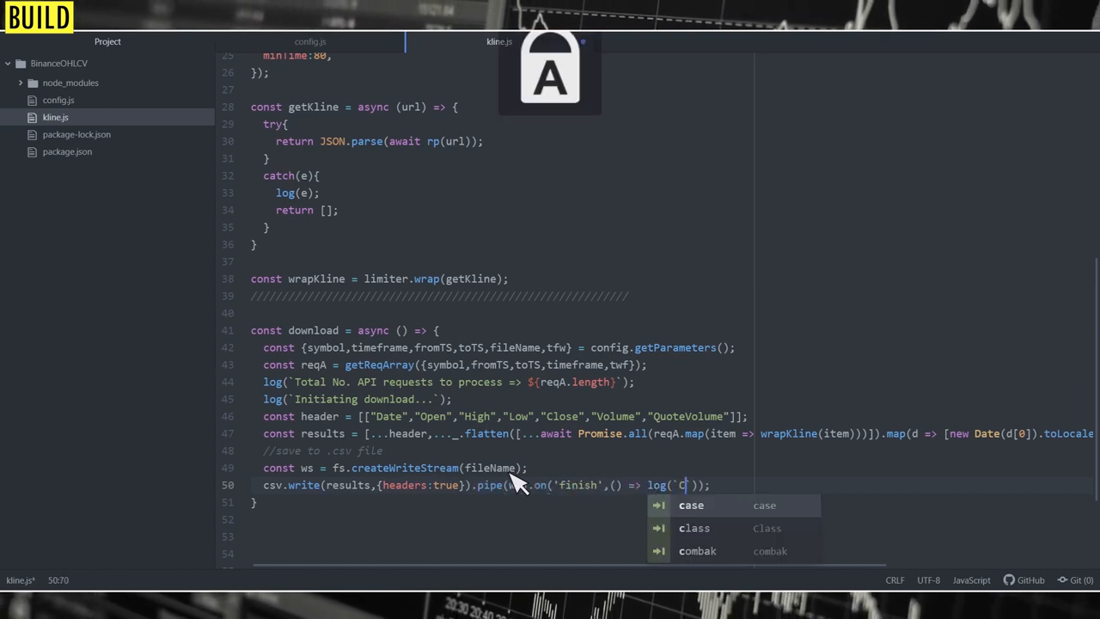
type("andlestick data has been downloaded to ${}")
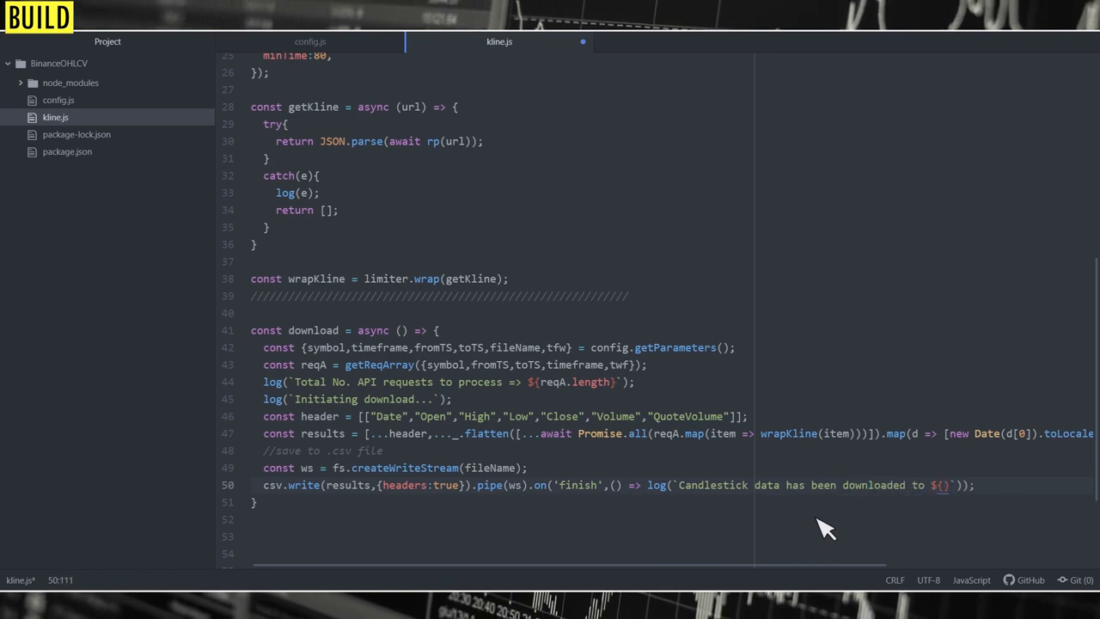
left_click(310, 41)
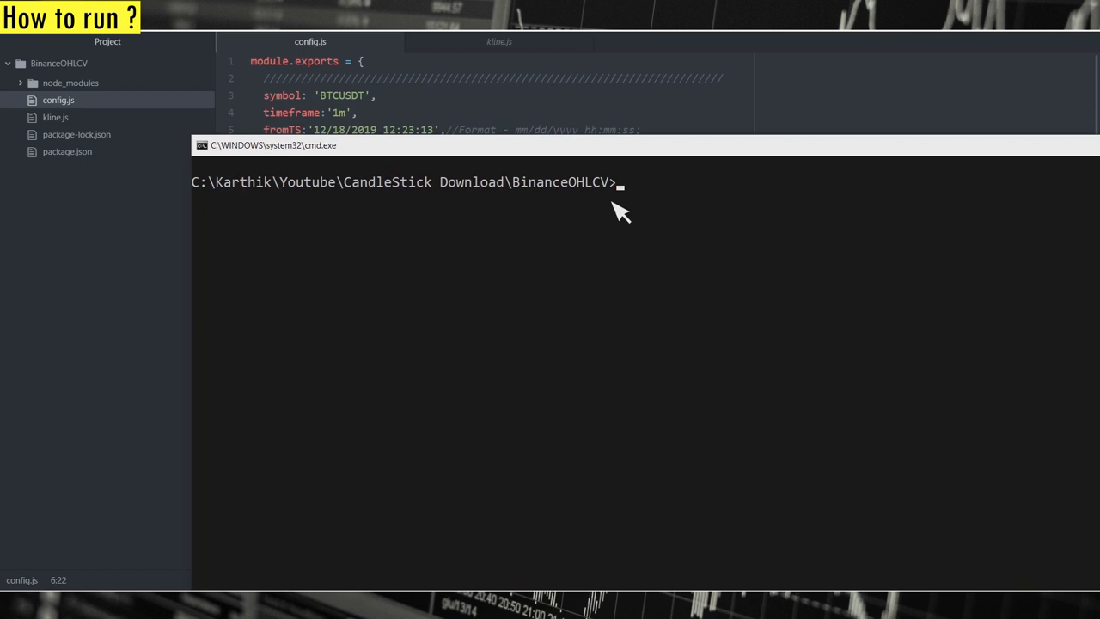
mouse_move(477, 213)
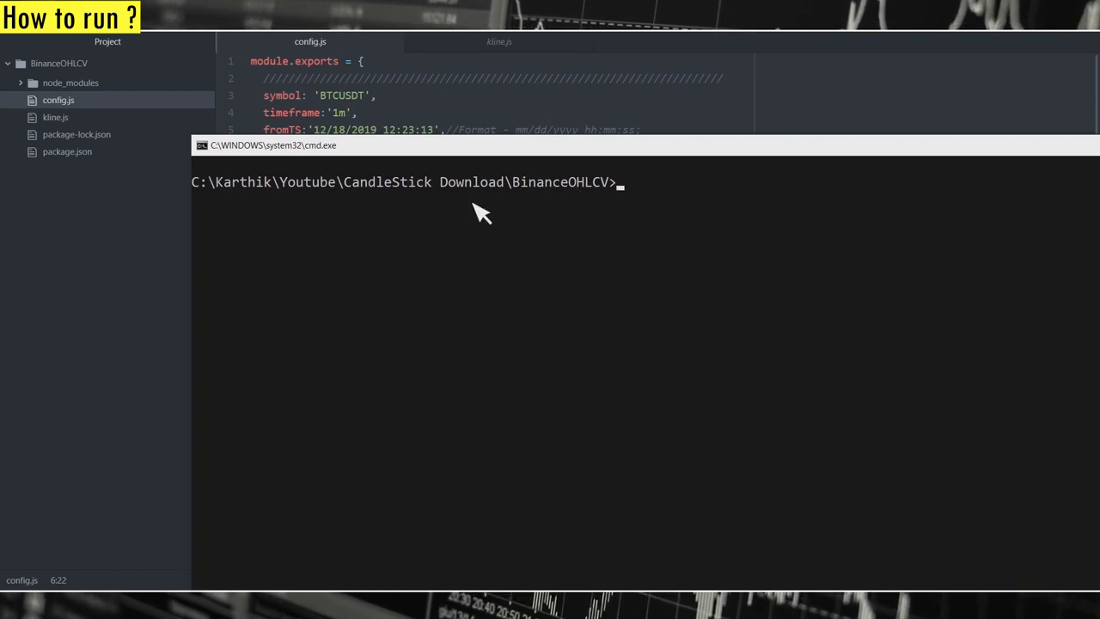
- Run 'node kline' in the project's Command Prompt to start the 3-request download
type("node")
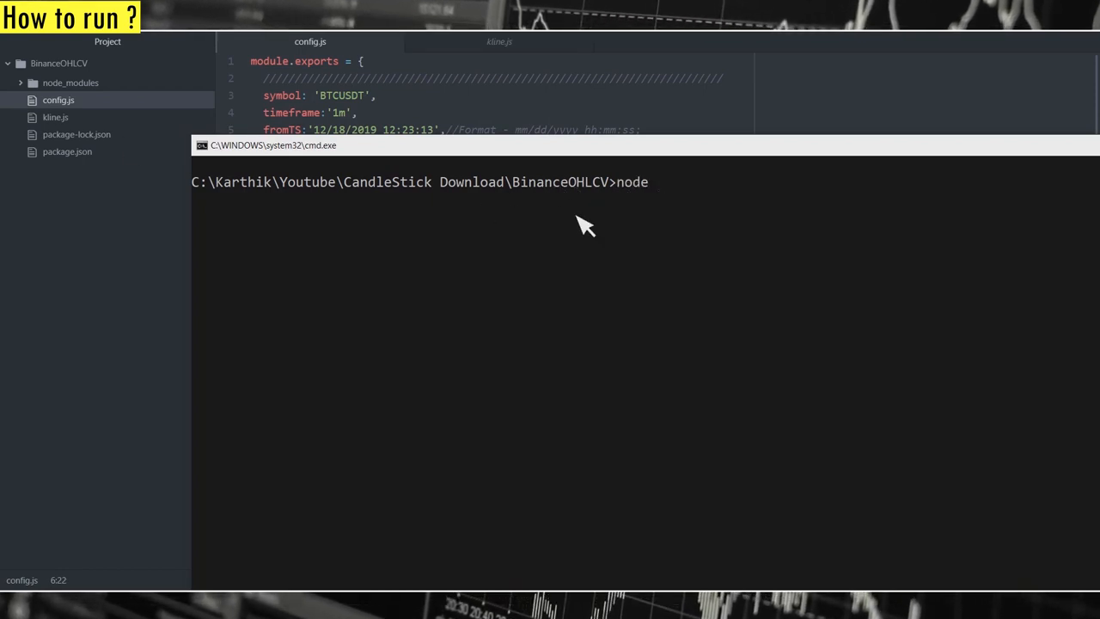
type("kline")
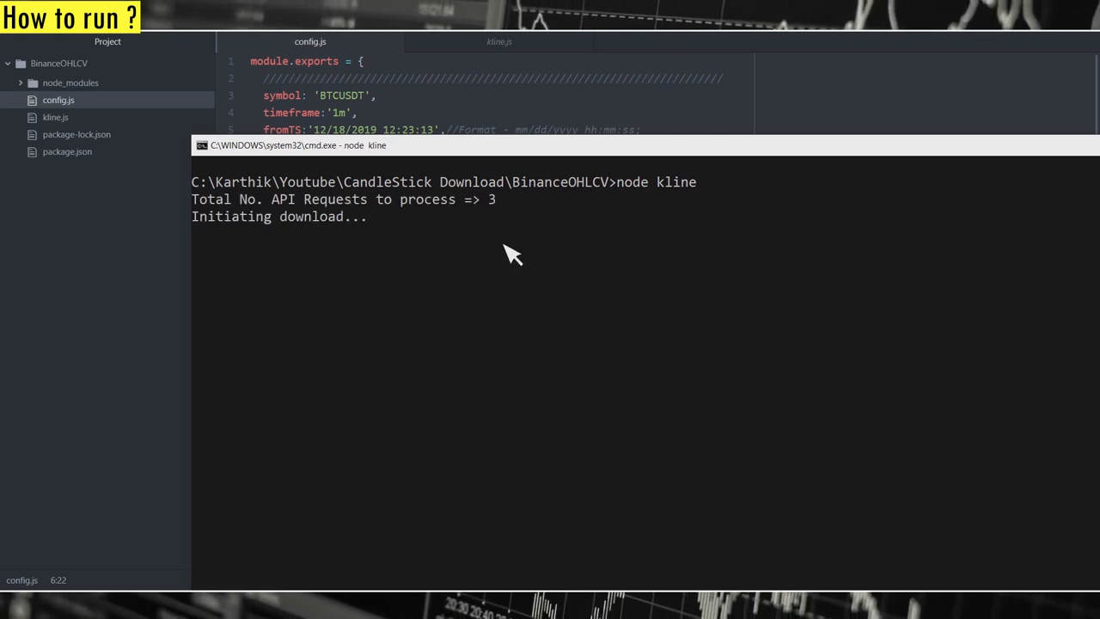
mouse_move(344, 244)
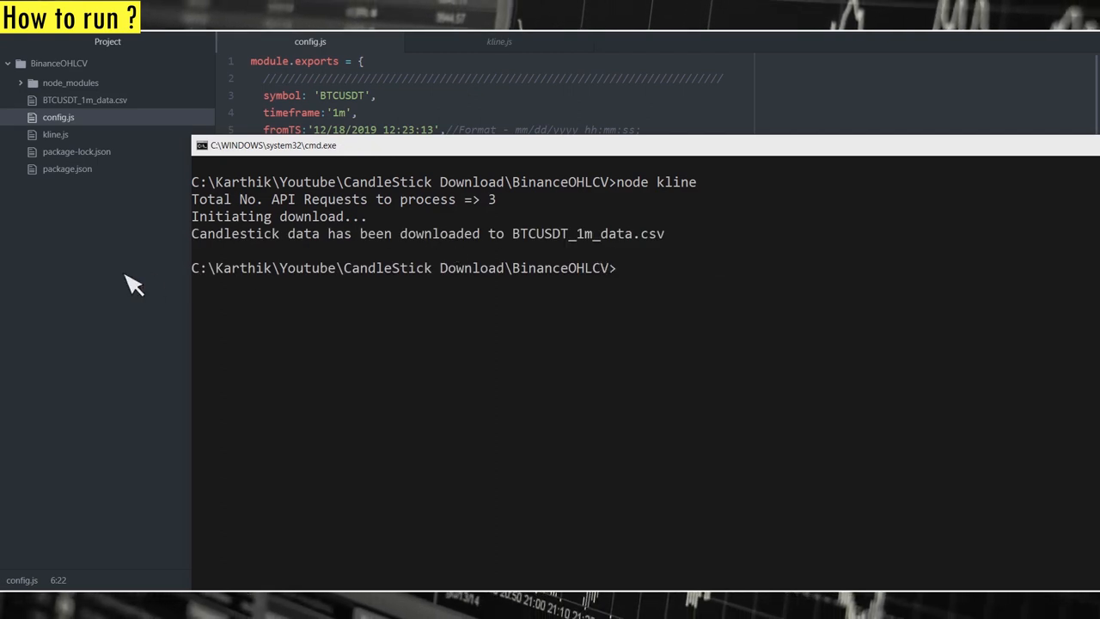
- Reveal BTCUSDT_1m_data.csv in Explorer and open it in Excel to check the OHLCV rows
left_click(86, 100)
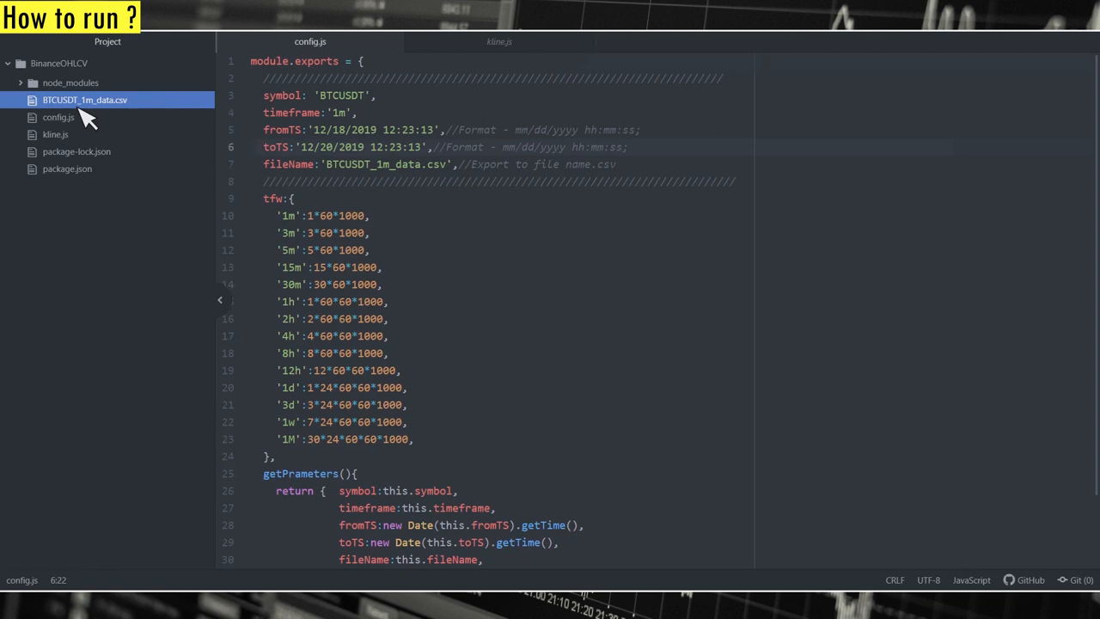
left_click(92, 100)
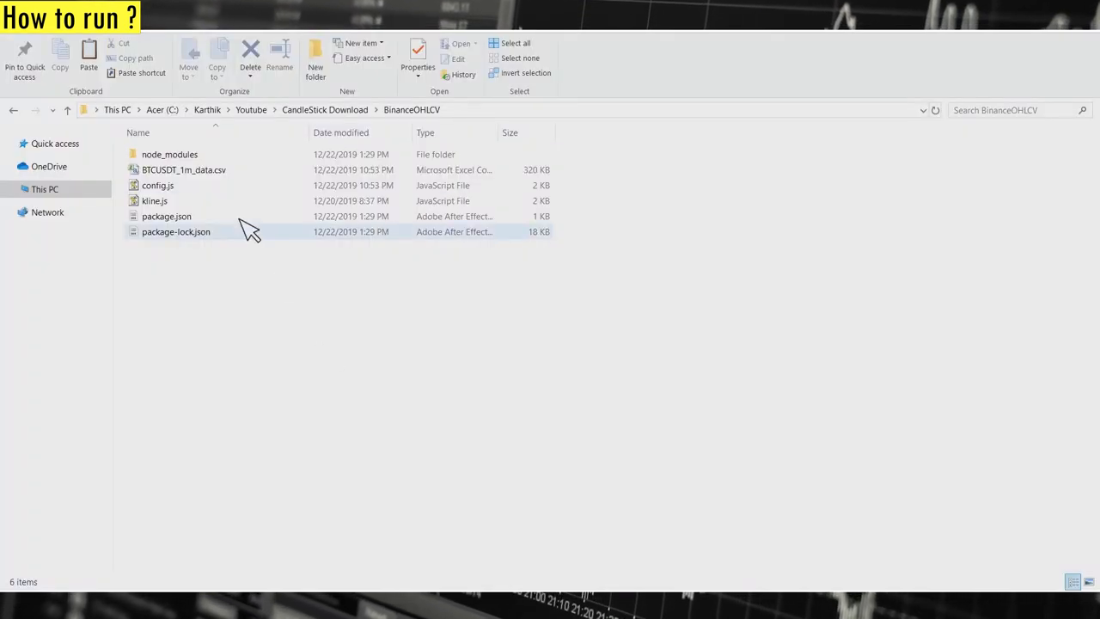
double_click(184, 169)
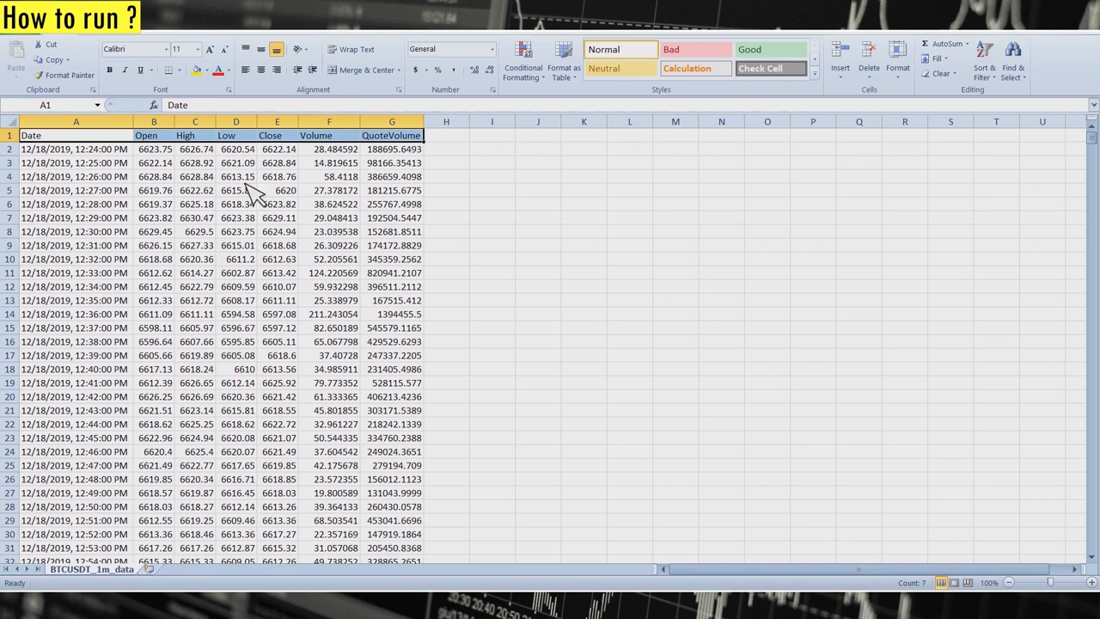
left_click(195, 190)
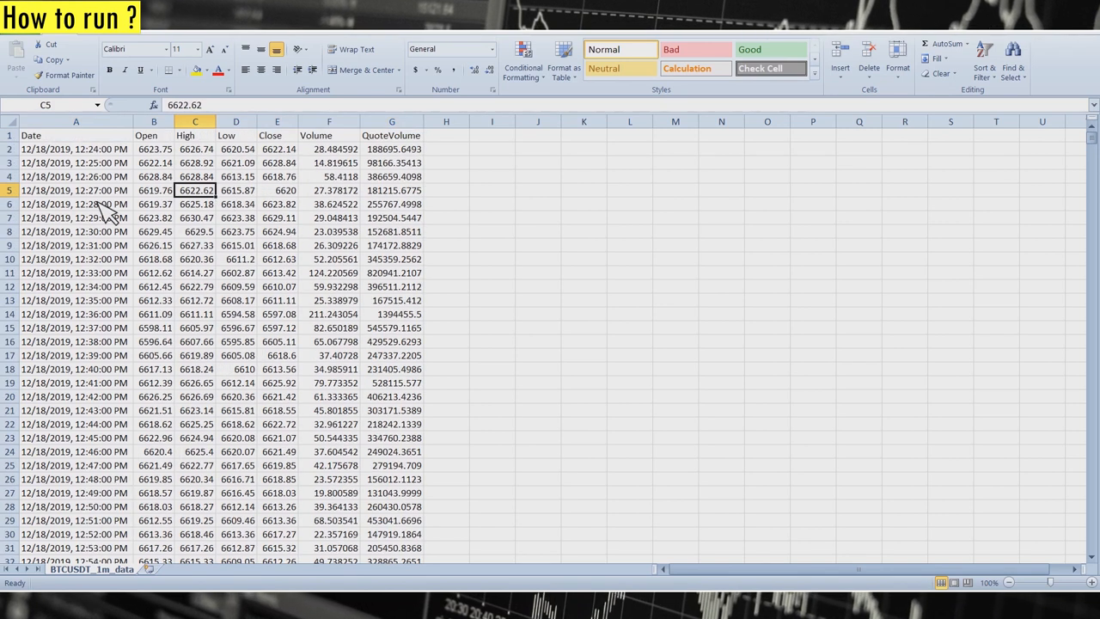